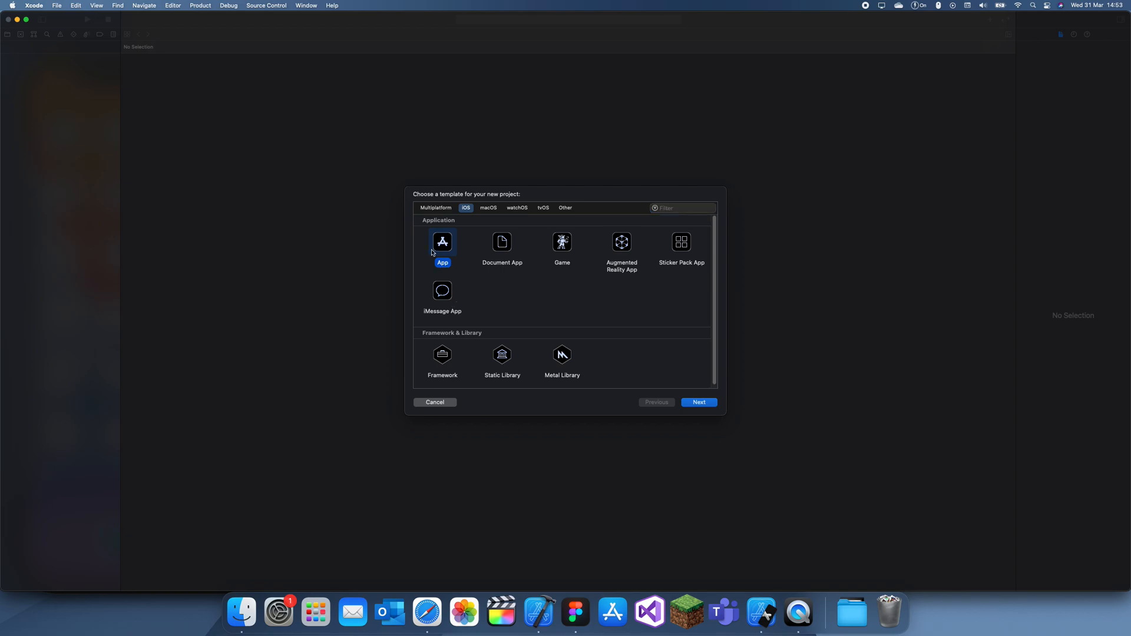
# - Pick the iOS App template for the new Xcode project
pyautogui.click(697, 401)
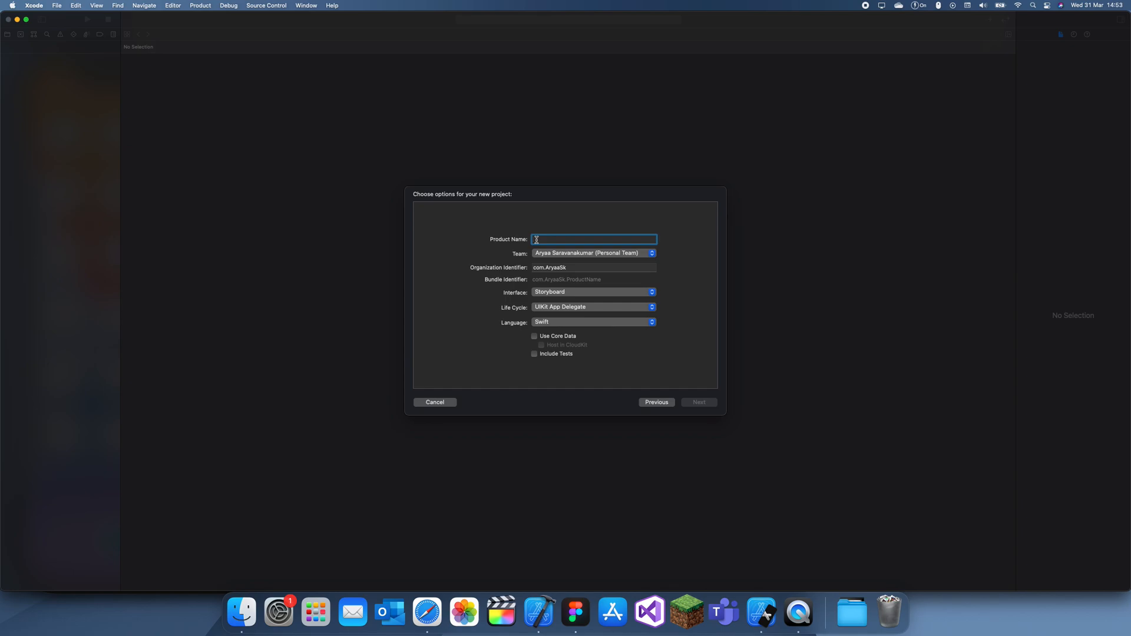
# - Name the project string_date_demo and create it in the Youtube folder
pyautogui.write('string_d')
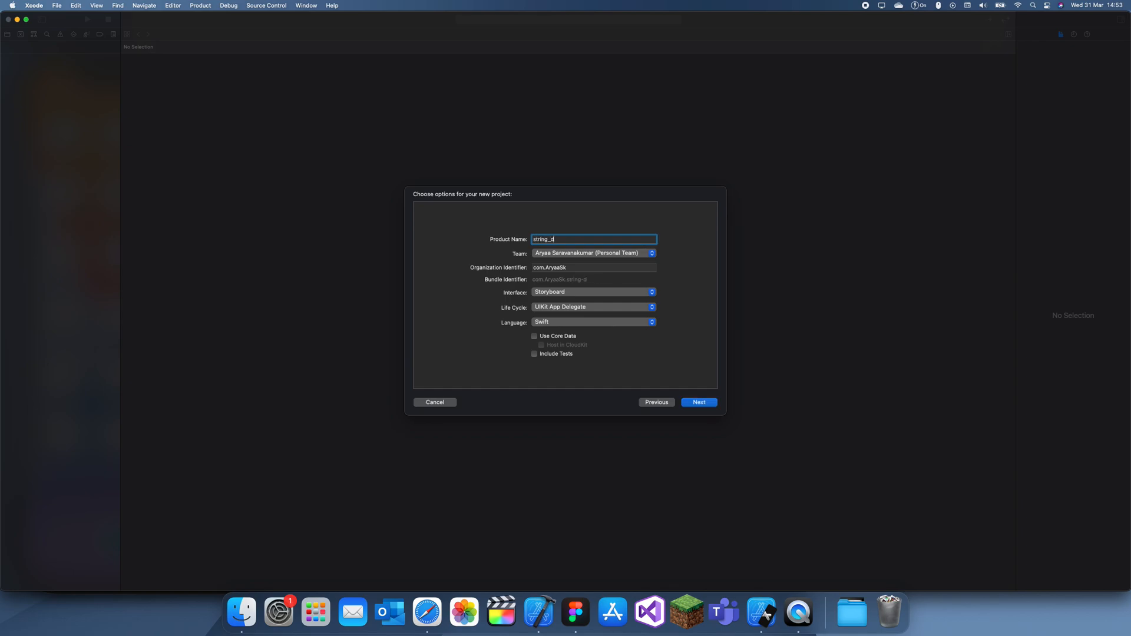
pyautogui.write('ate')
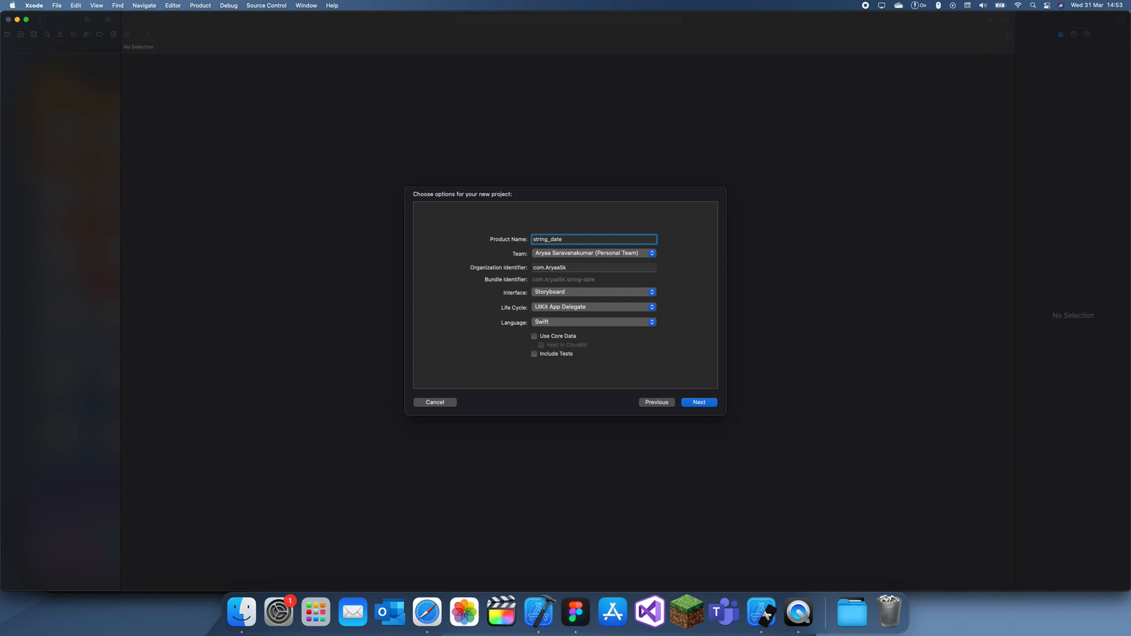
pyautogui.write('_demop')
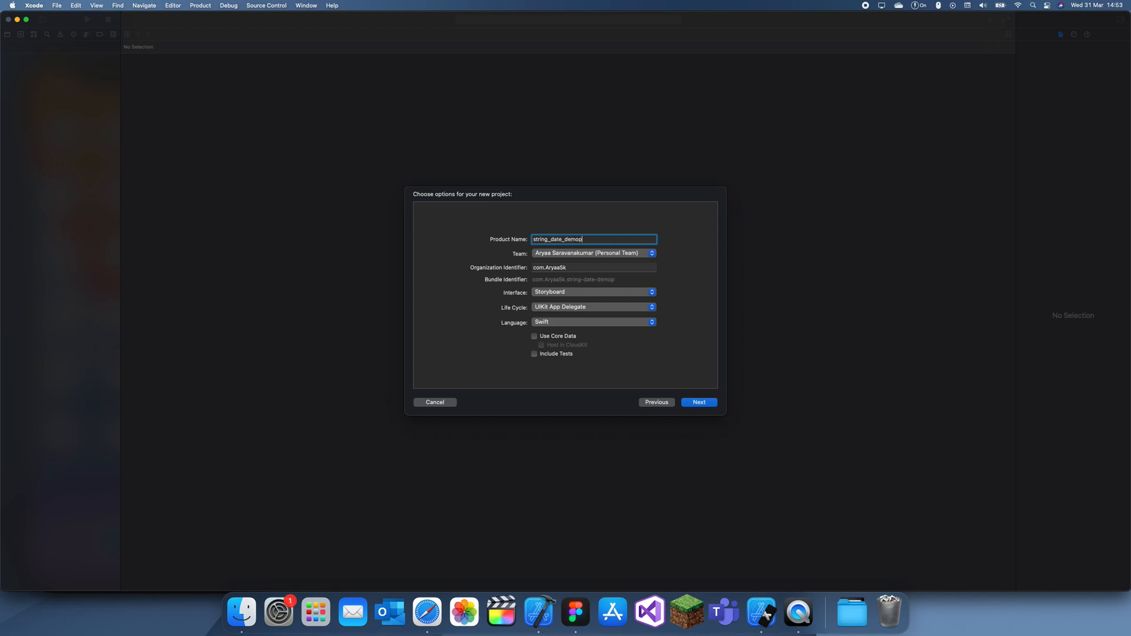
pyautogui.click(697, 402)
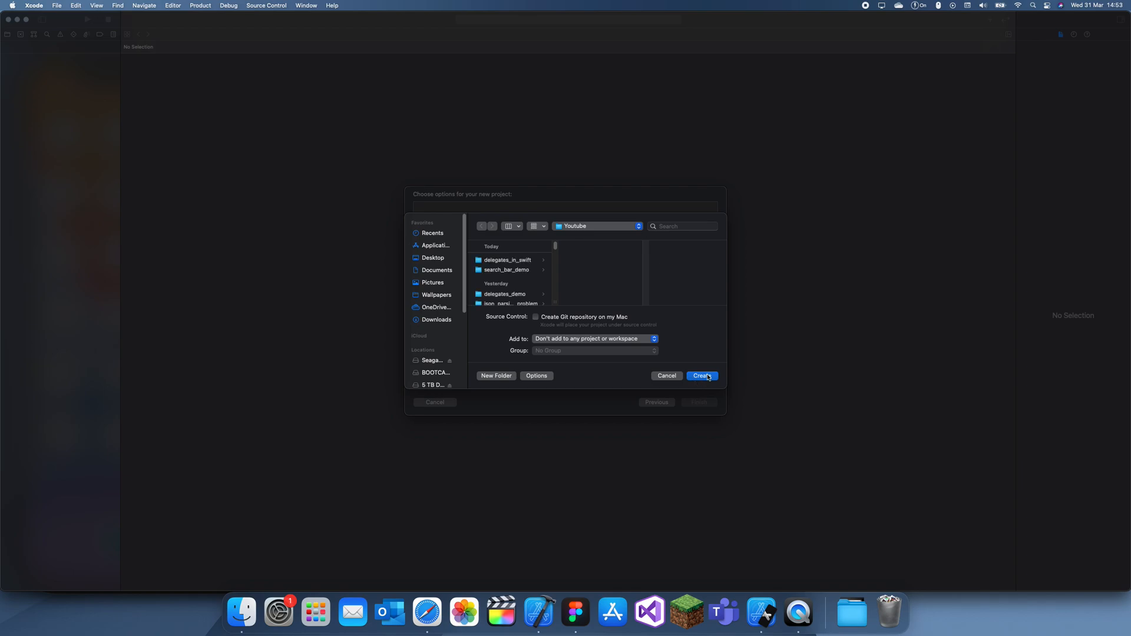
pyautogui.click(701, 376)
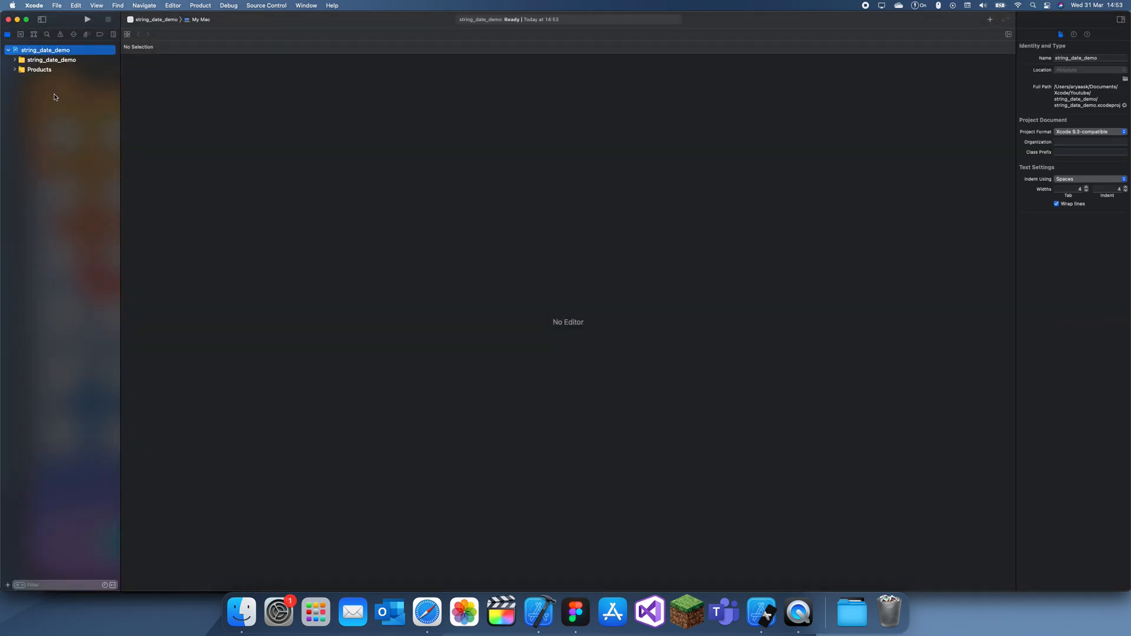
# - In ViewController.swift's viewDidLoad, add let date = Date() and print(date), then build
pyautogui.click(61, 89)
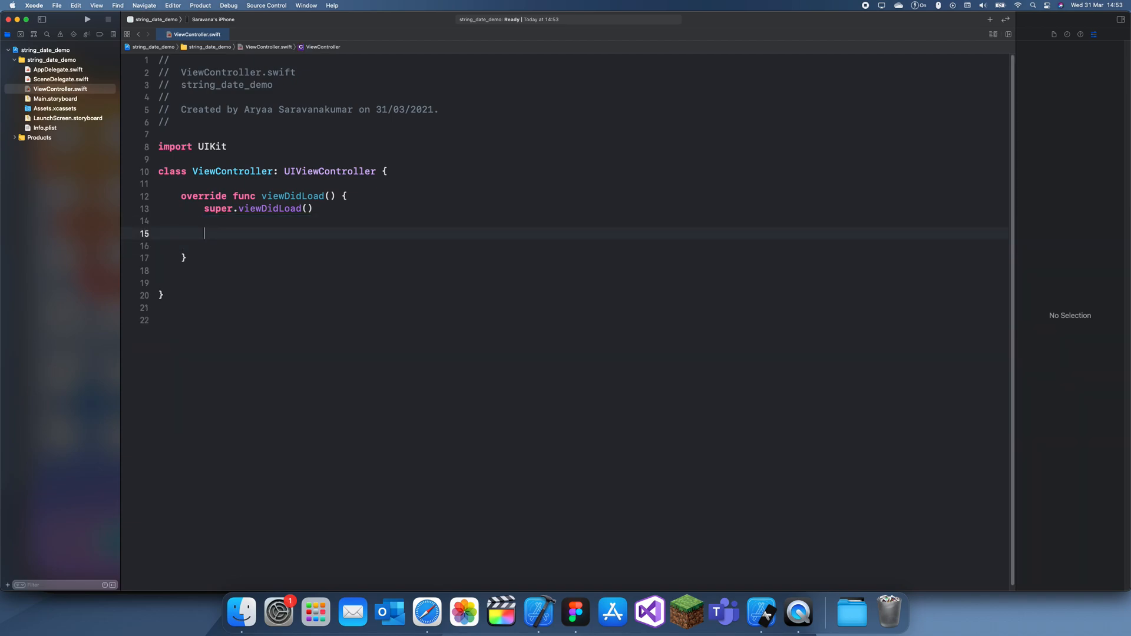
pyautogui.write('let date = Date(')
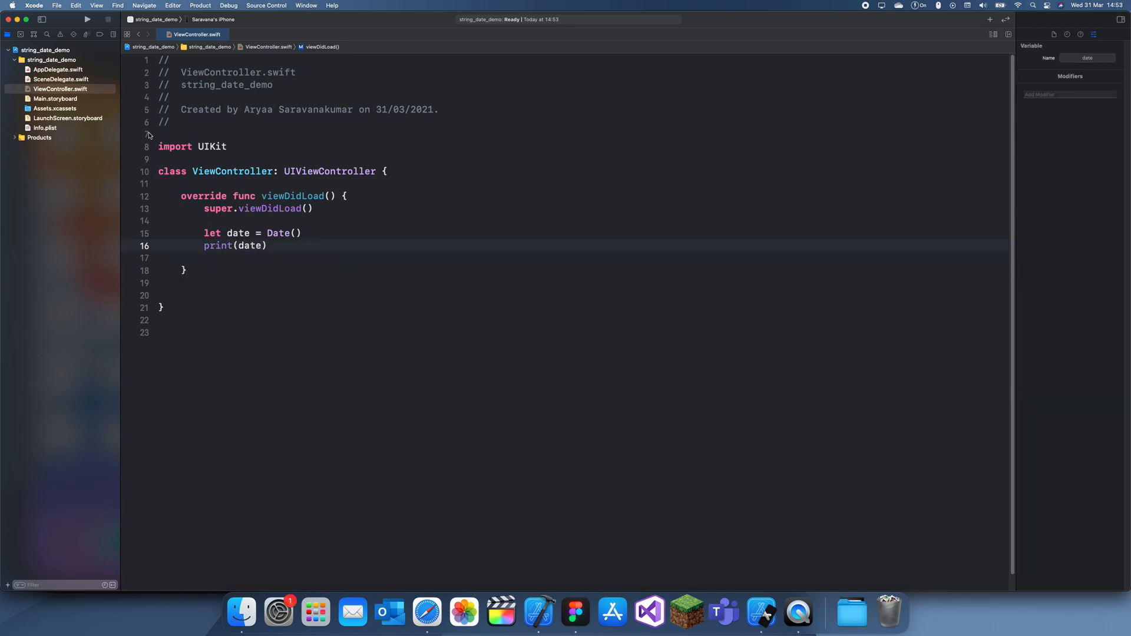
pyautogui.click(86, 19)
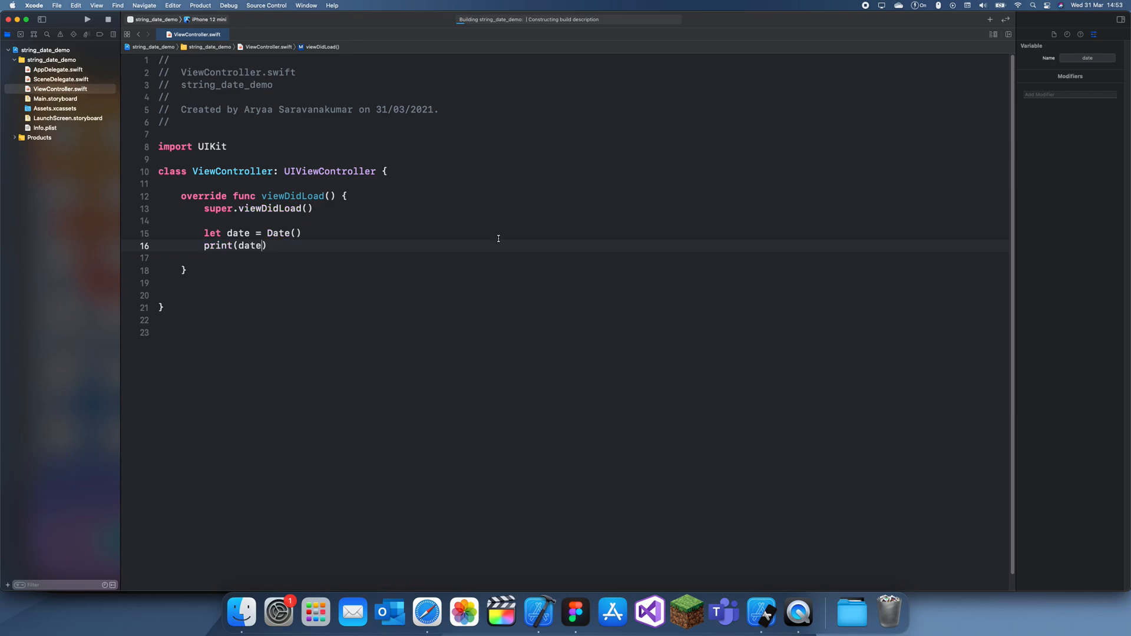
pyautogui.click(86, 19)
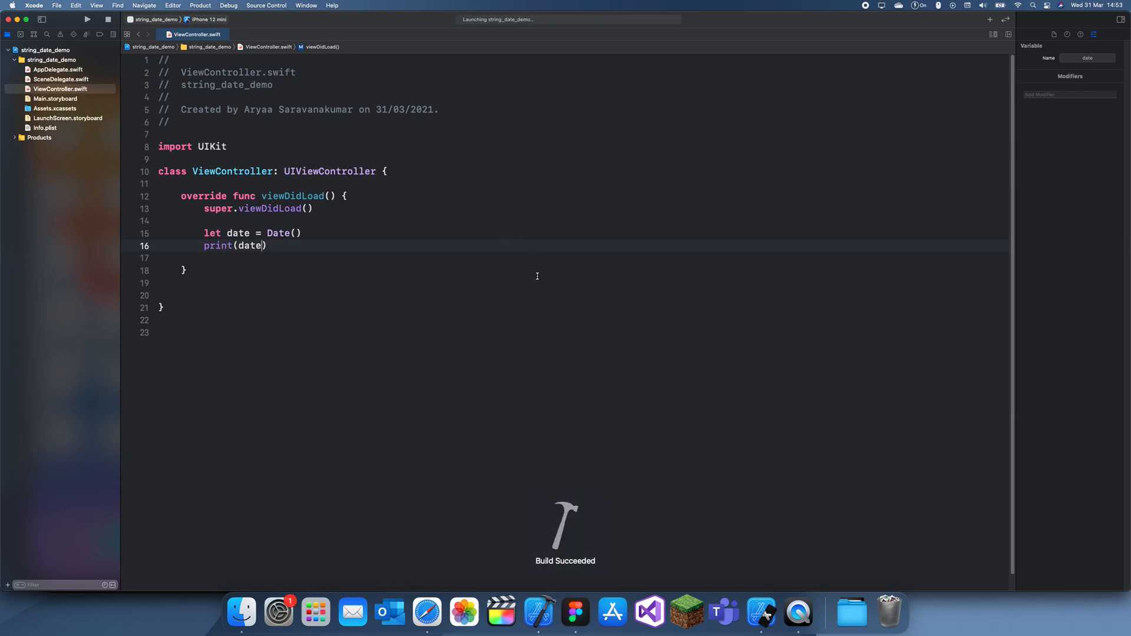
pyautogui.click(86, 19)
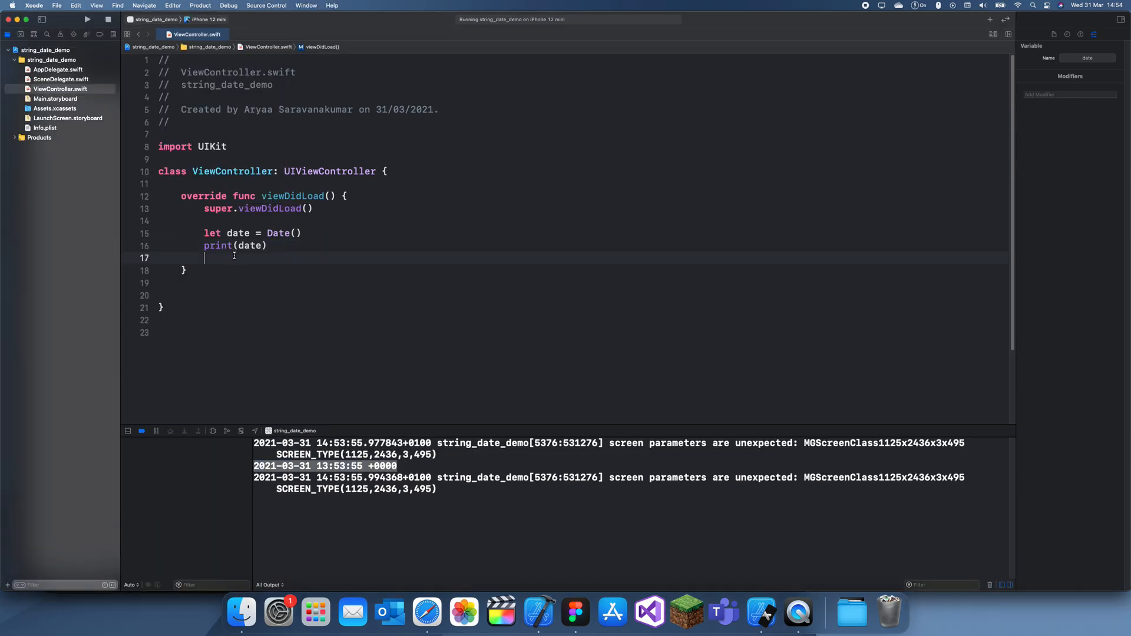
pyautogui.write('//2021-03-31 13:53:55 +0000')
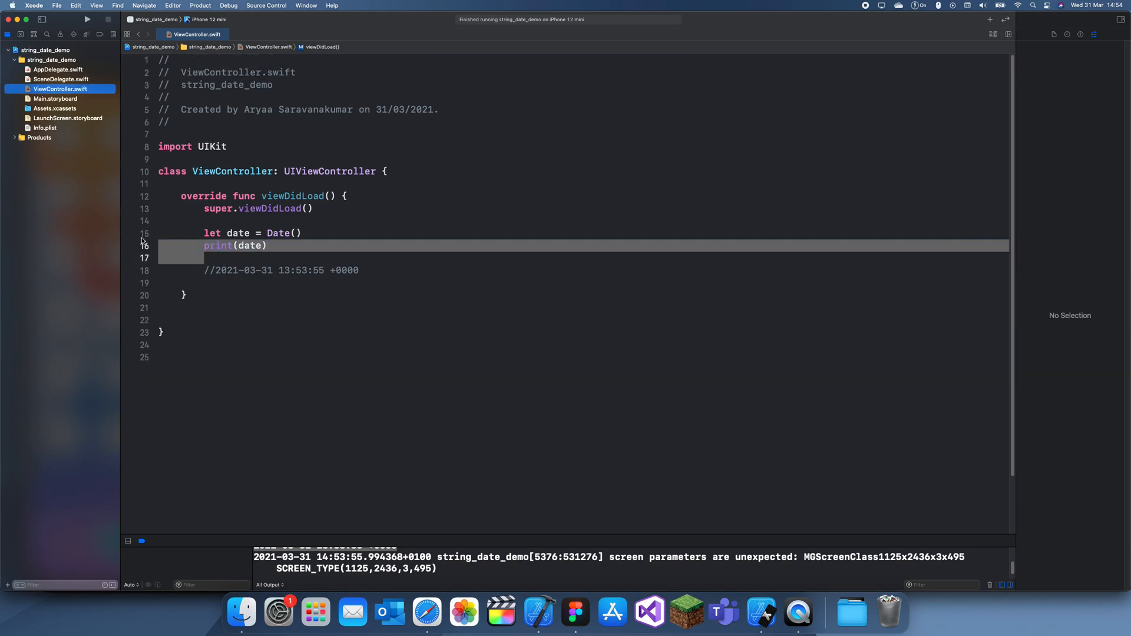
pyautogui.press('Delete')
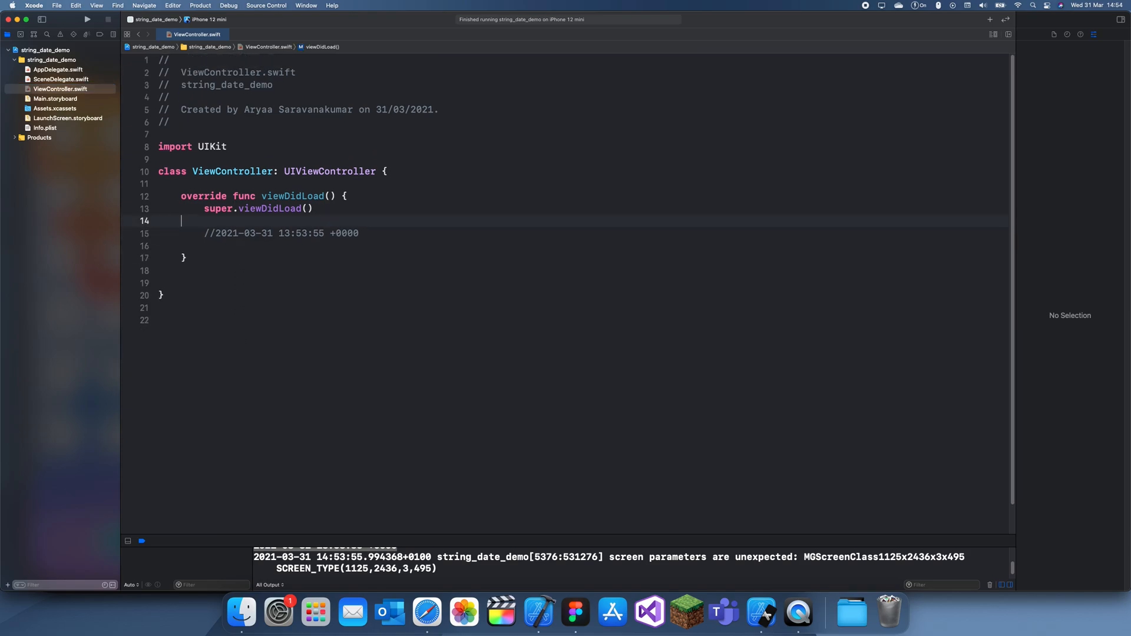
pyautogui.press('Return')
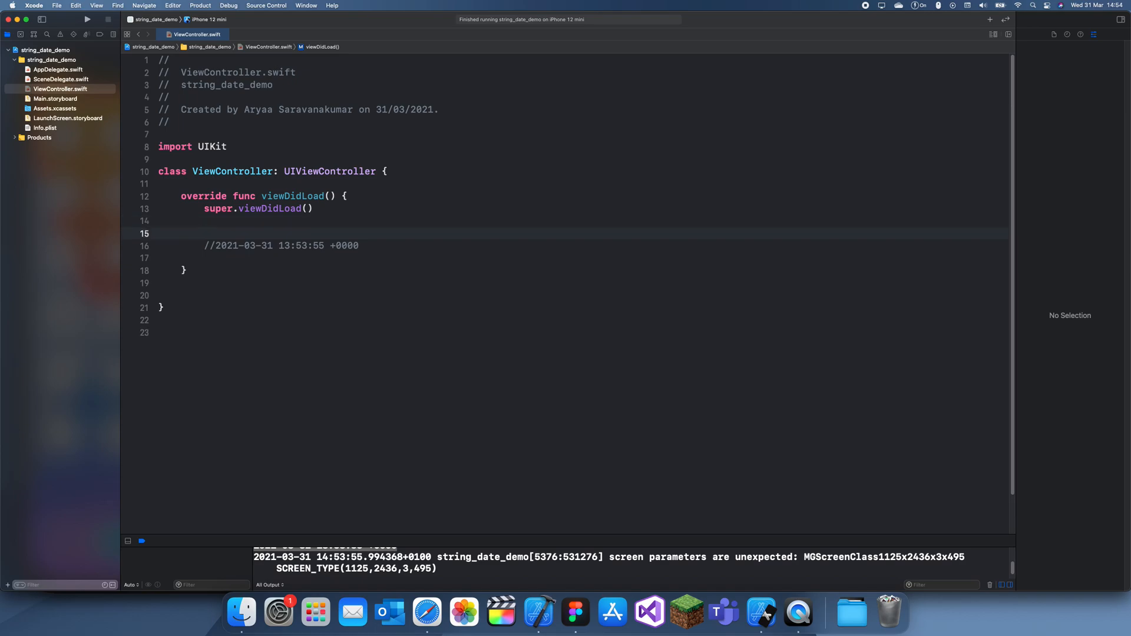
pyautogui.write('let')
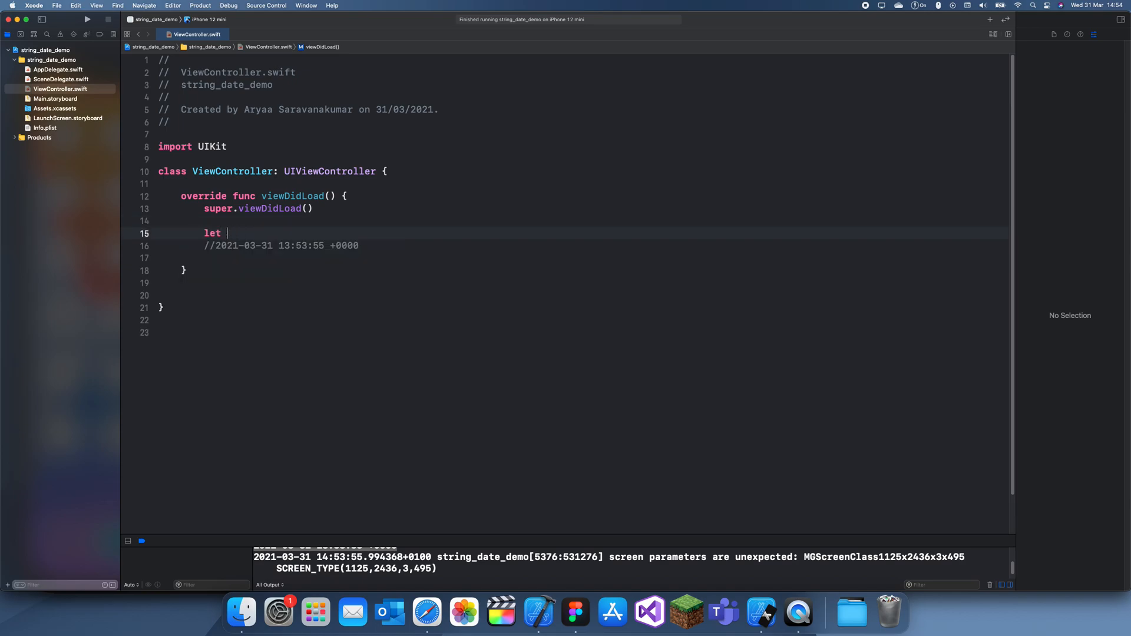
pyautogui.write('string')
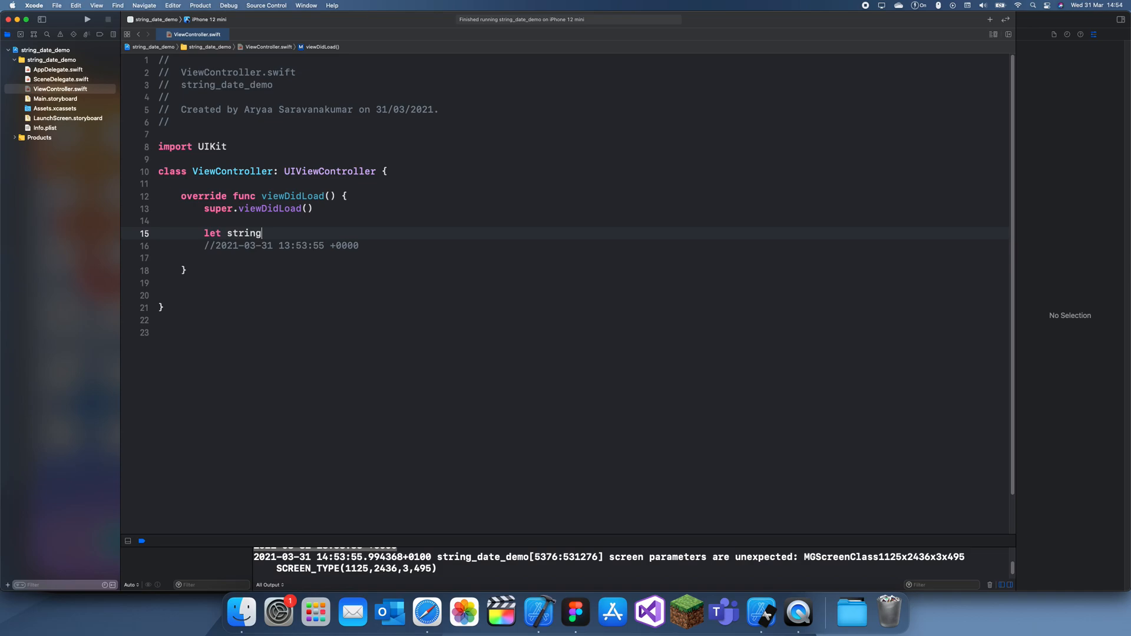
pyautogui.write('Date = ""')
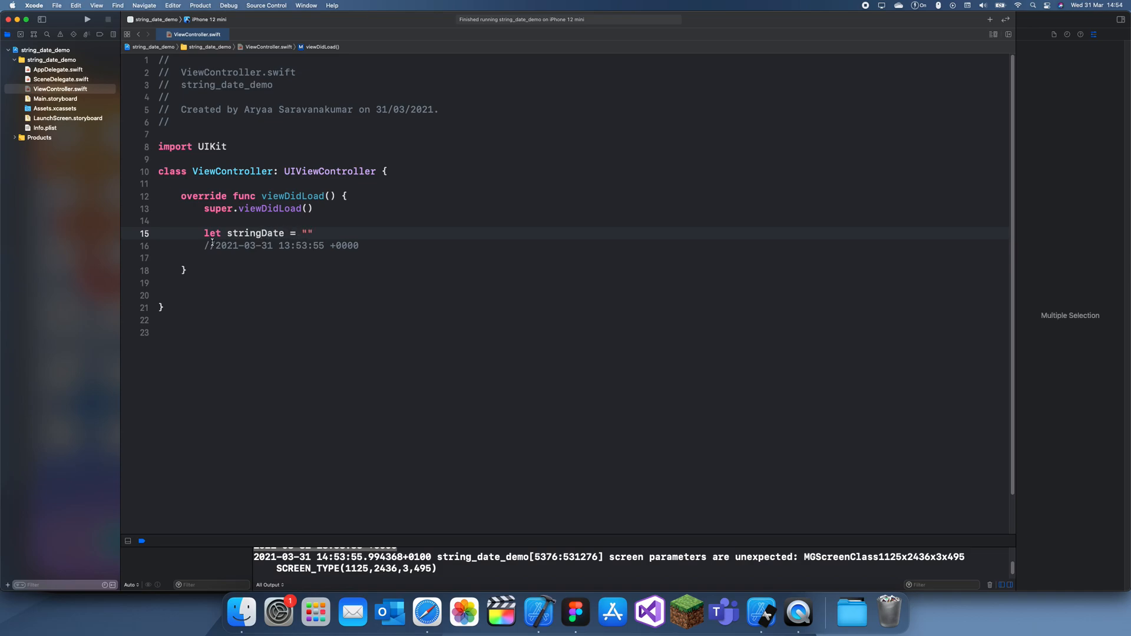
pyautogui.write('2021-03-31 13:53:55 +0000')
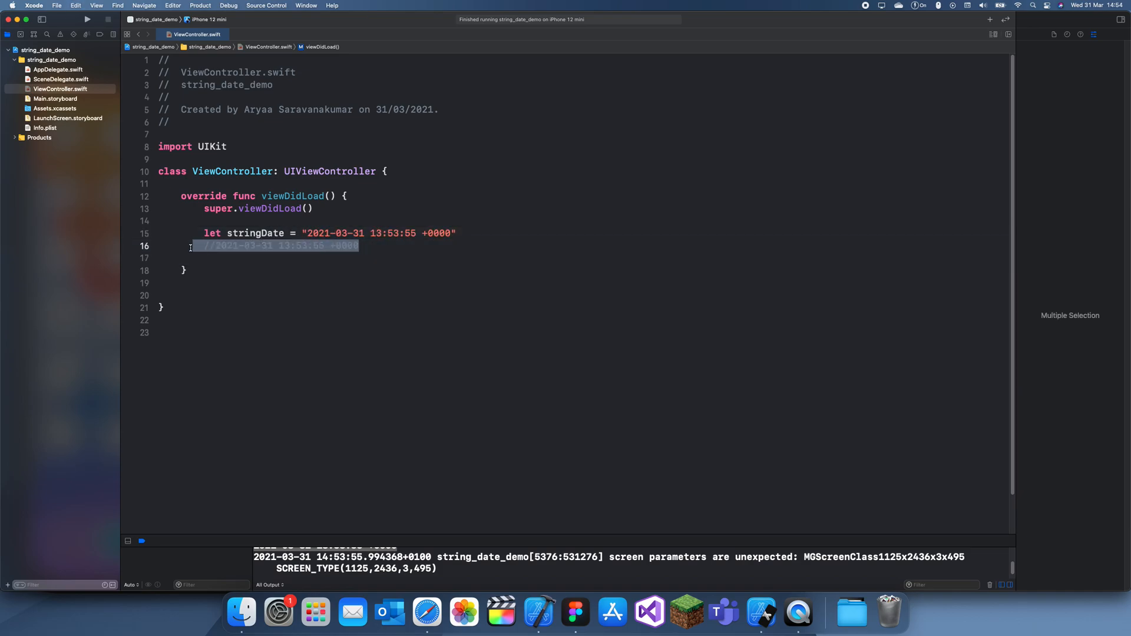
pyautogui.press('Delete')
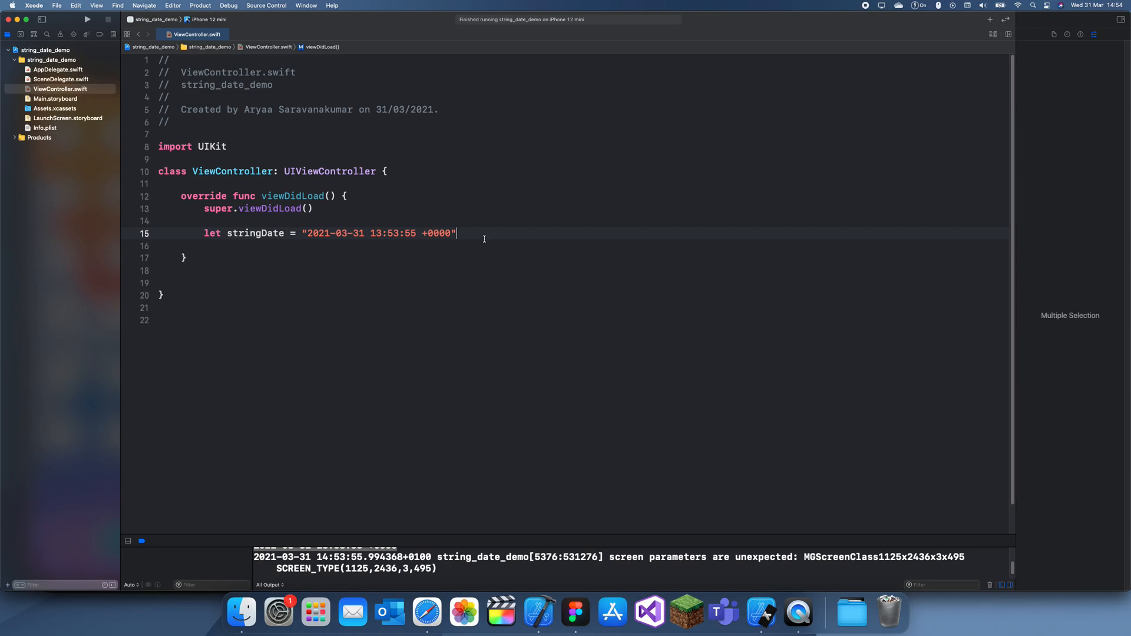
pyautogui.press('Return')
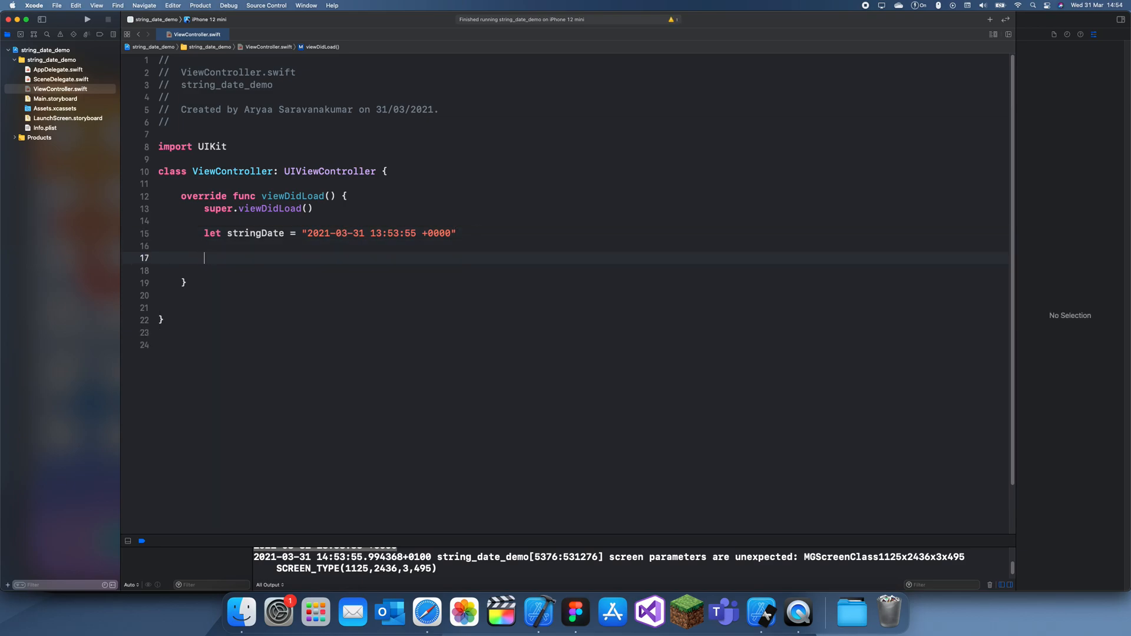
# - Create a DateFormatter and set its dateFormat to "yyyy-MM-dd HH:mm:ss +zzzz"
pyautogui.write('let formatter = DateFormatter(')
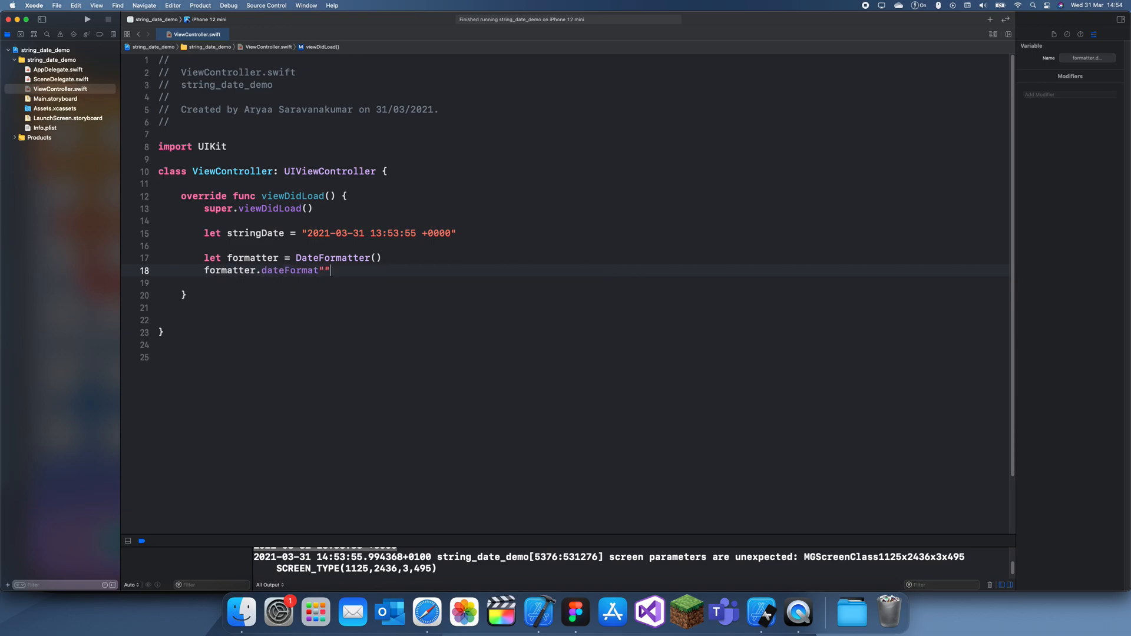
pyautogui.write('=')
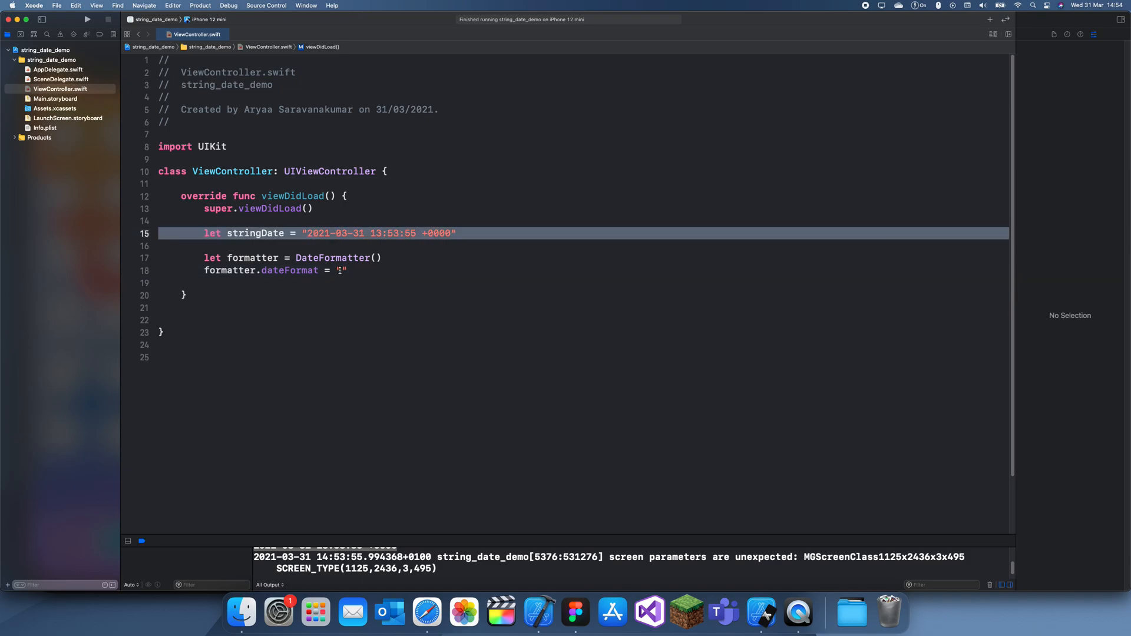
pyautogui.write('yyyy')
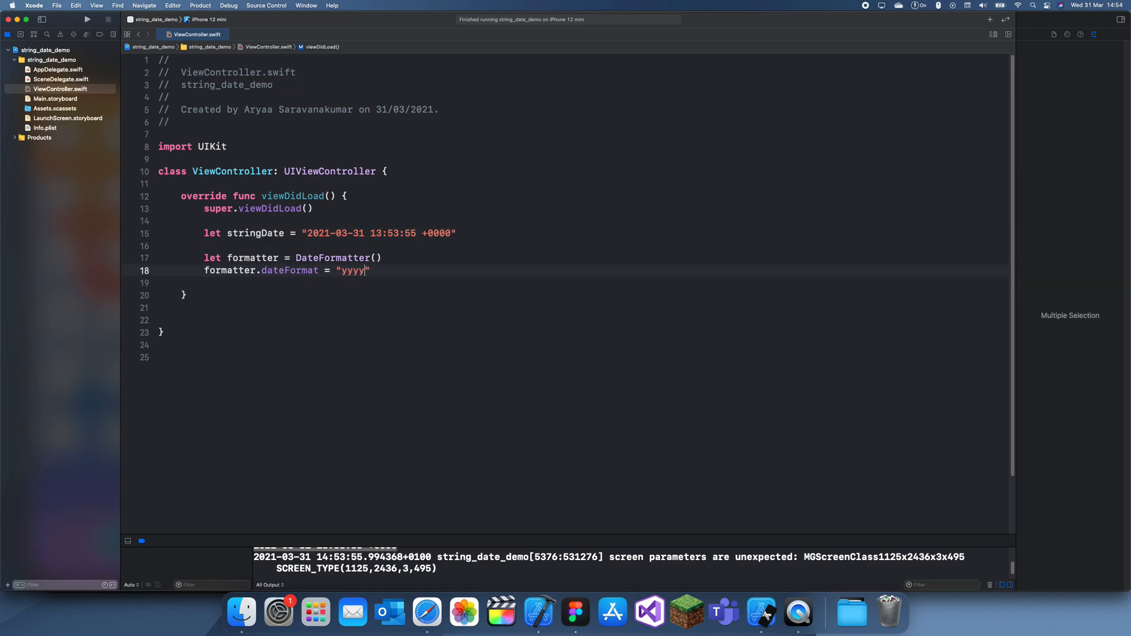
pyautogui.write('-MM-')
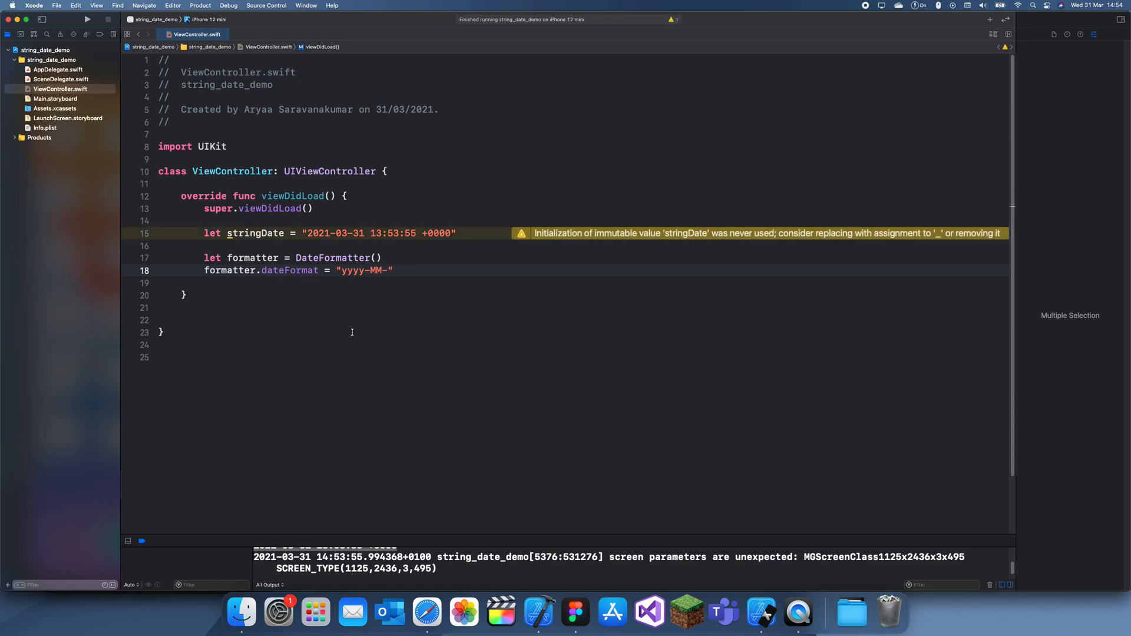
pyautogui.write('dd')
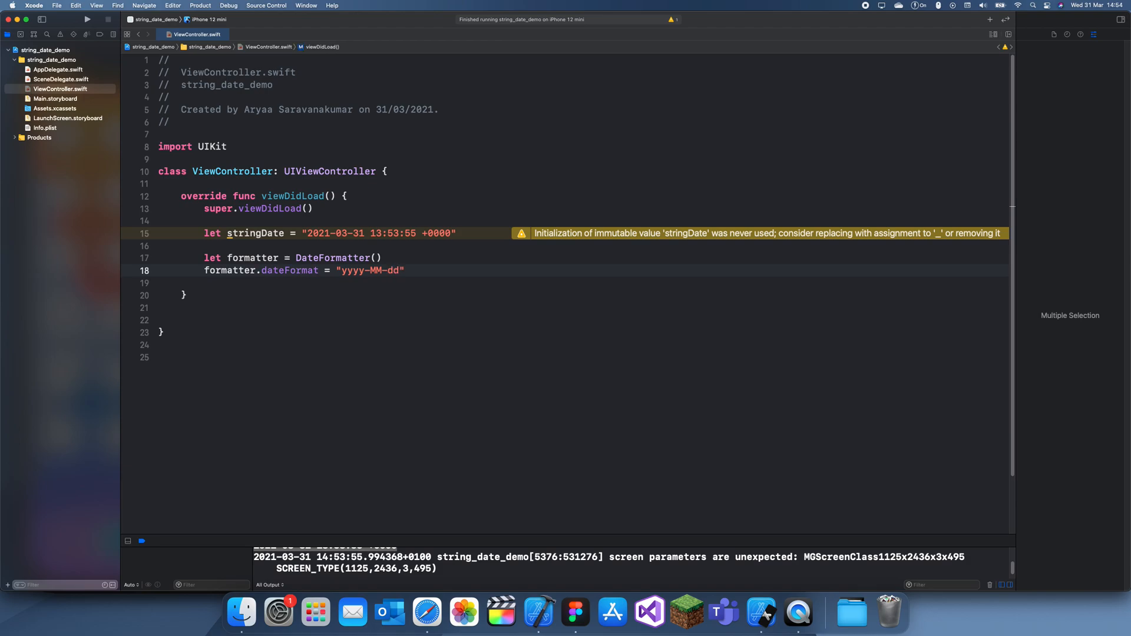
pyautogui.write('HH')
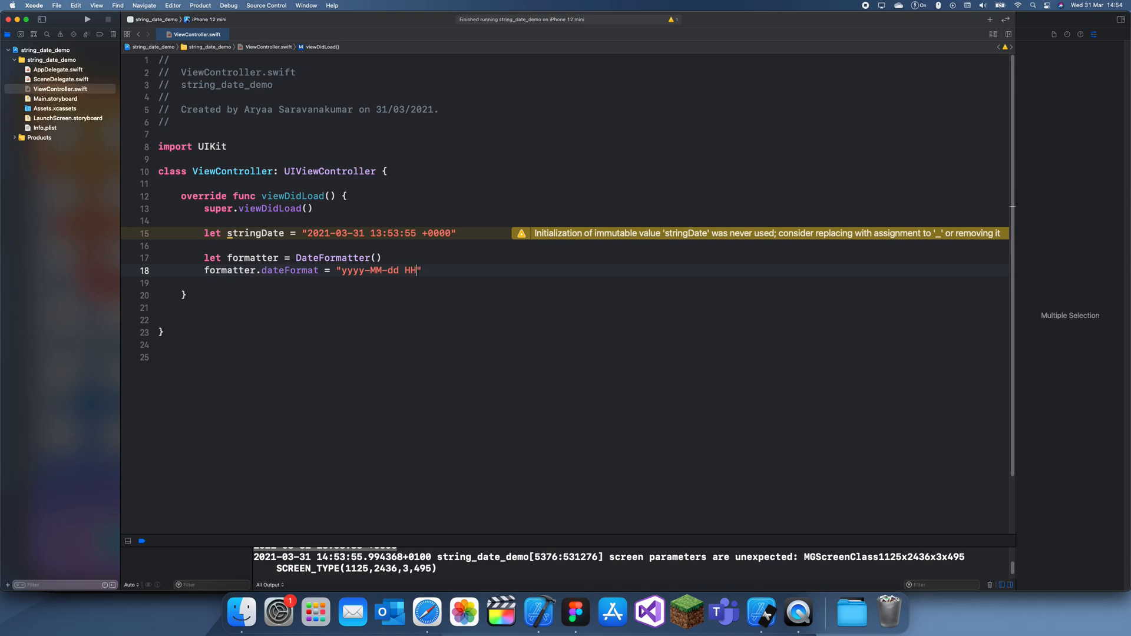
pyautogui.write('mm:')
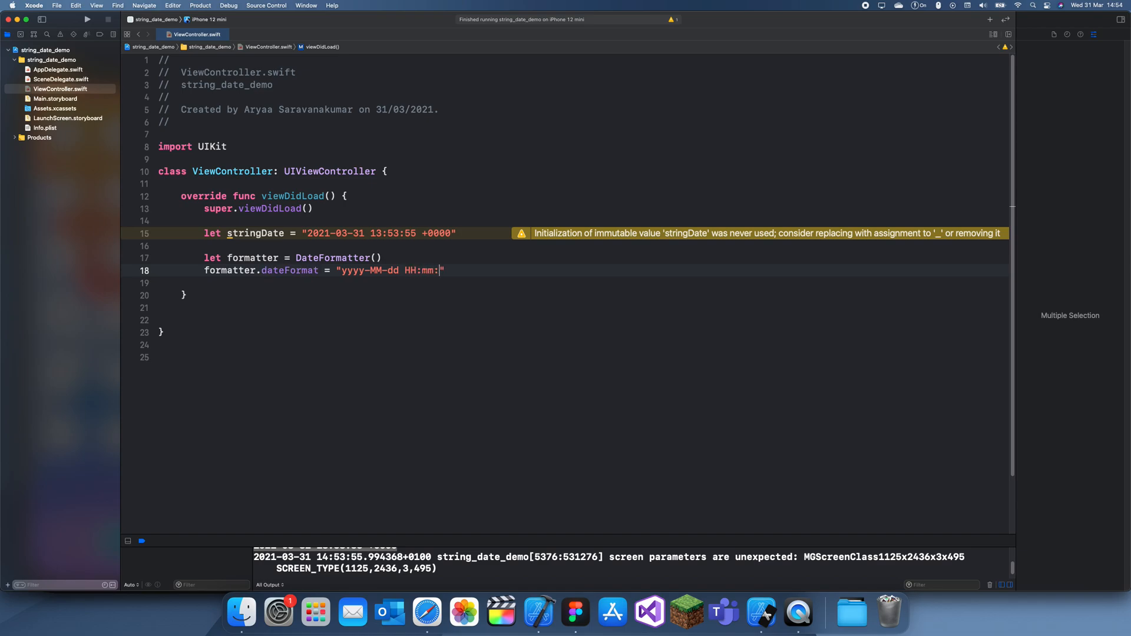
pyautogui.moveTo(411, 250)
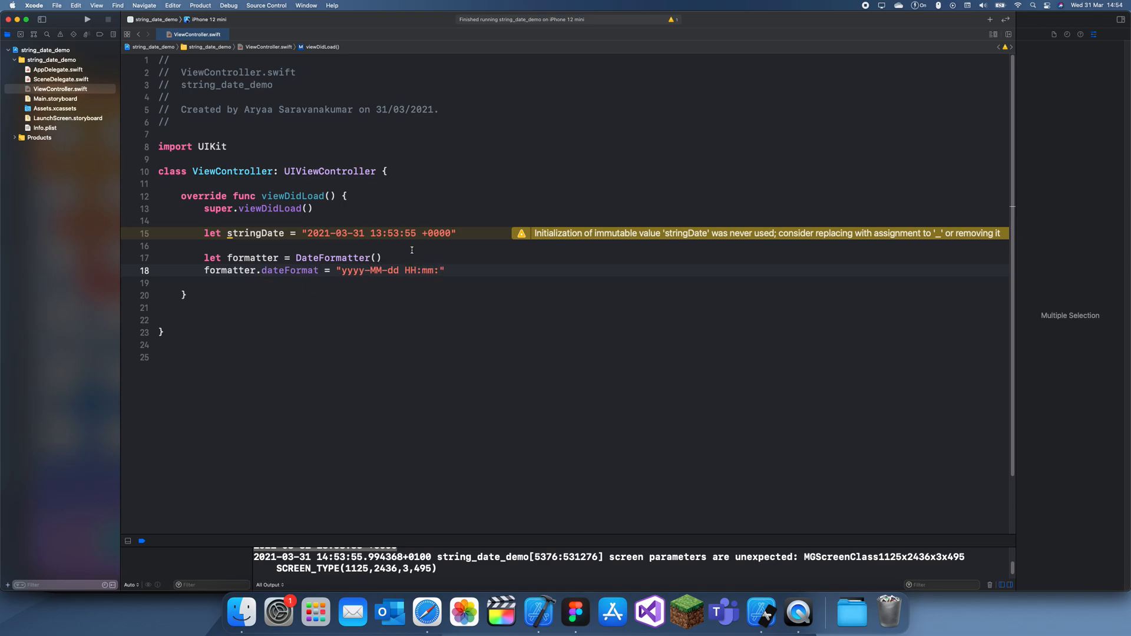
pyautogui.moveTo(461, 253)
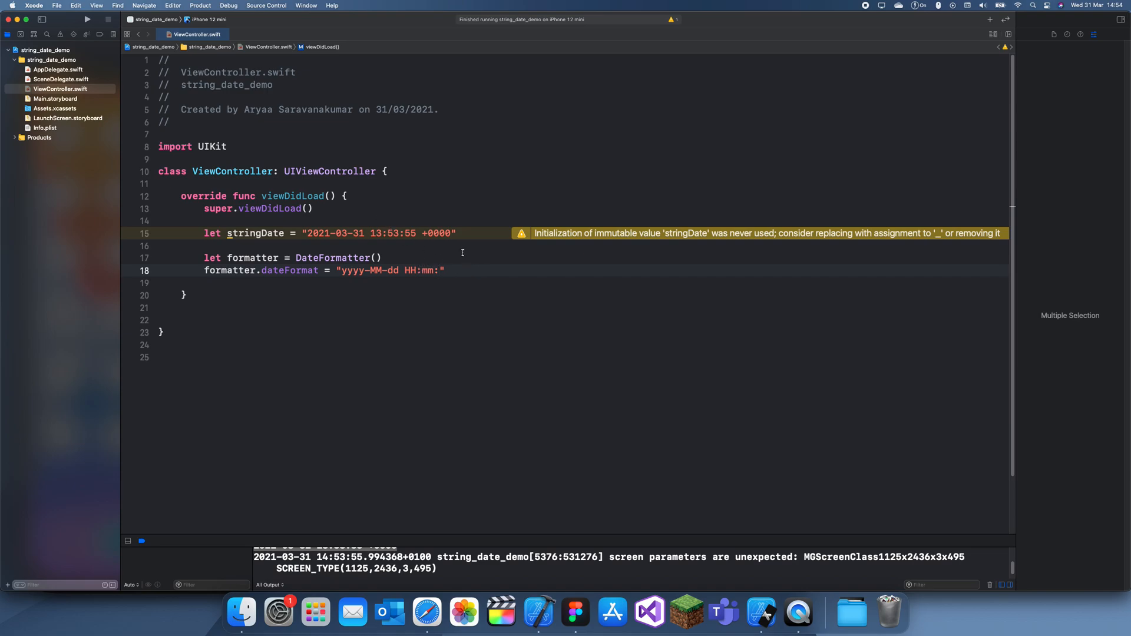
pyautogui.write('ss +zzz')
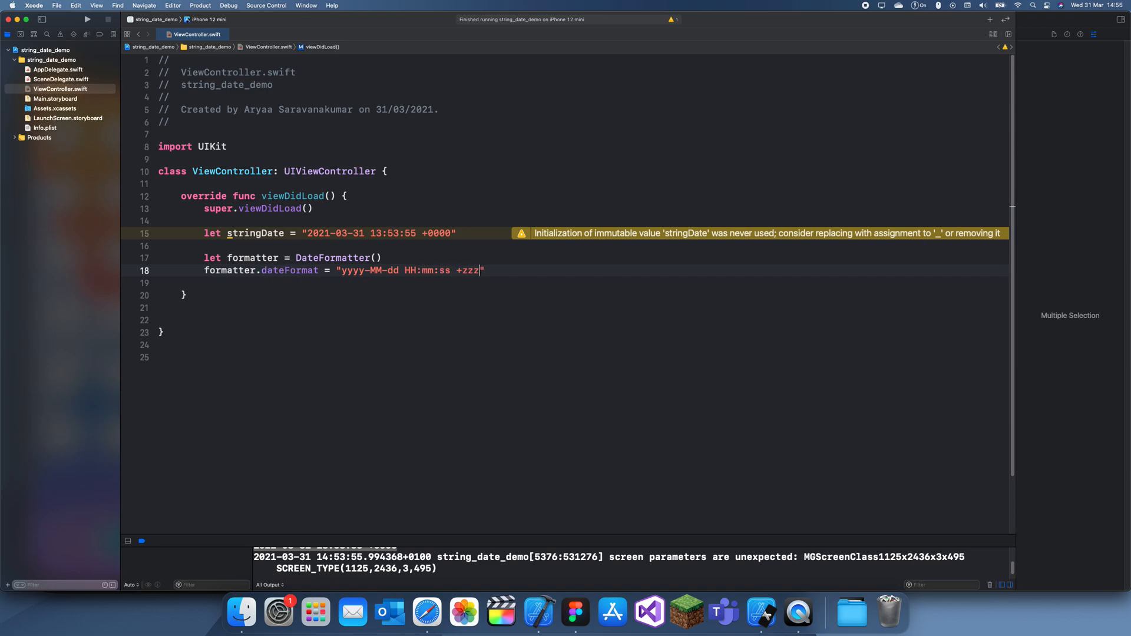
pyautogui.write('z')
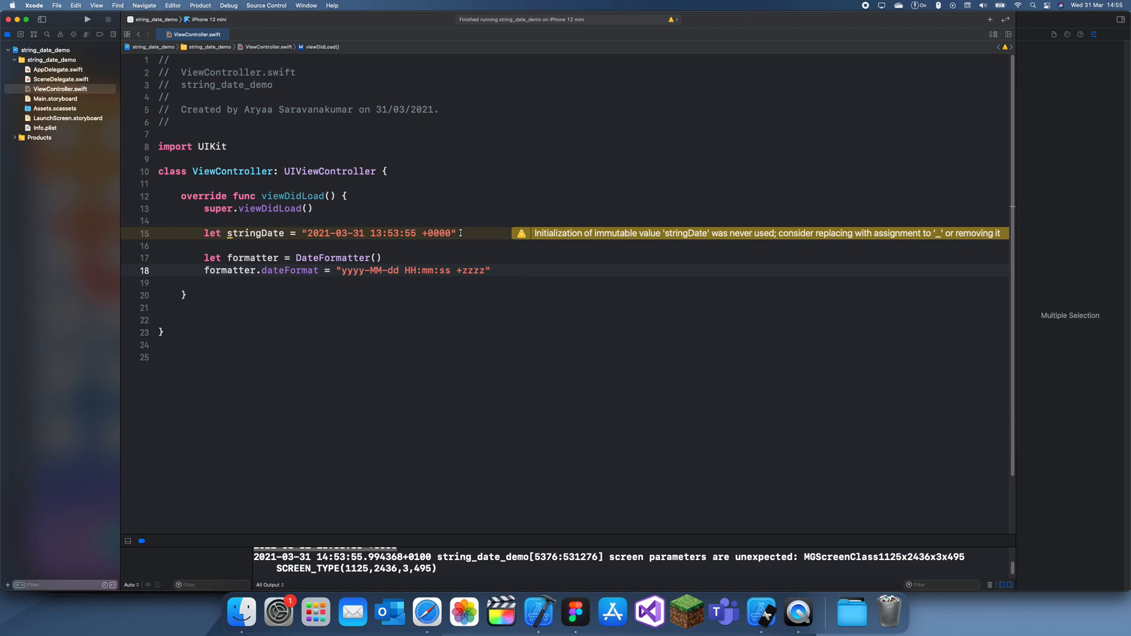
pyautogui.moveTo(503, 236)
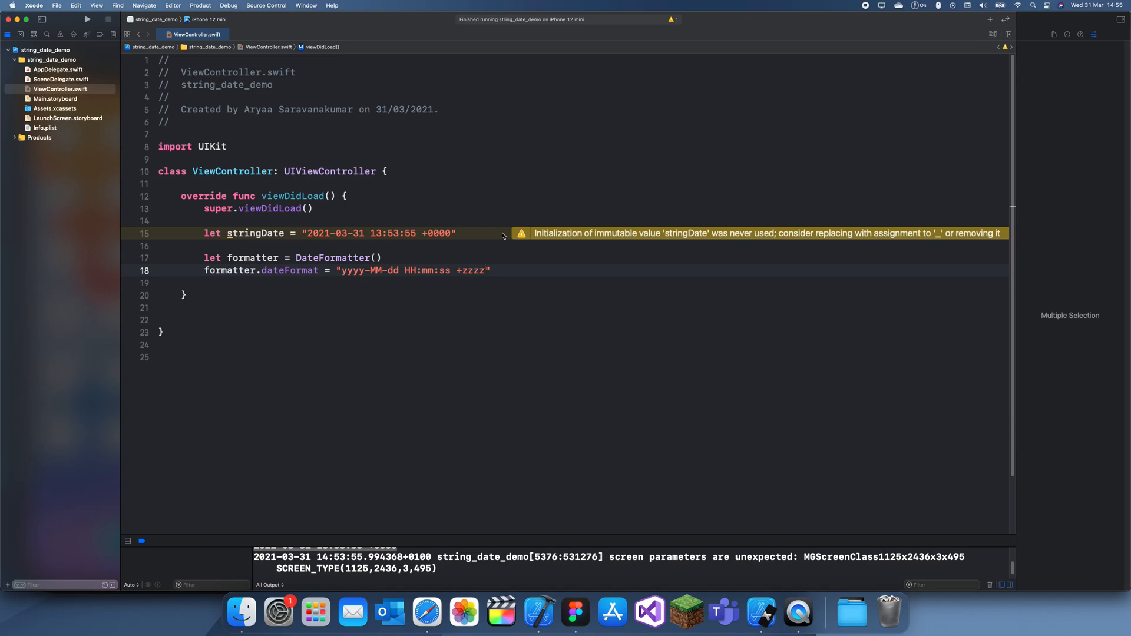
pyautogui.write('pr')
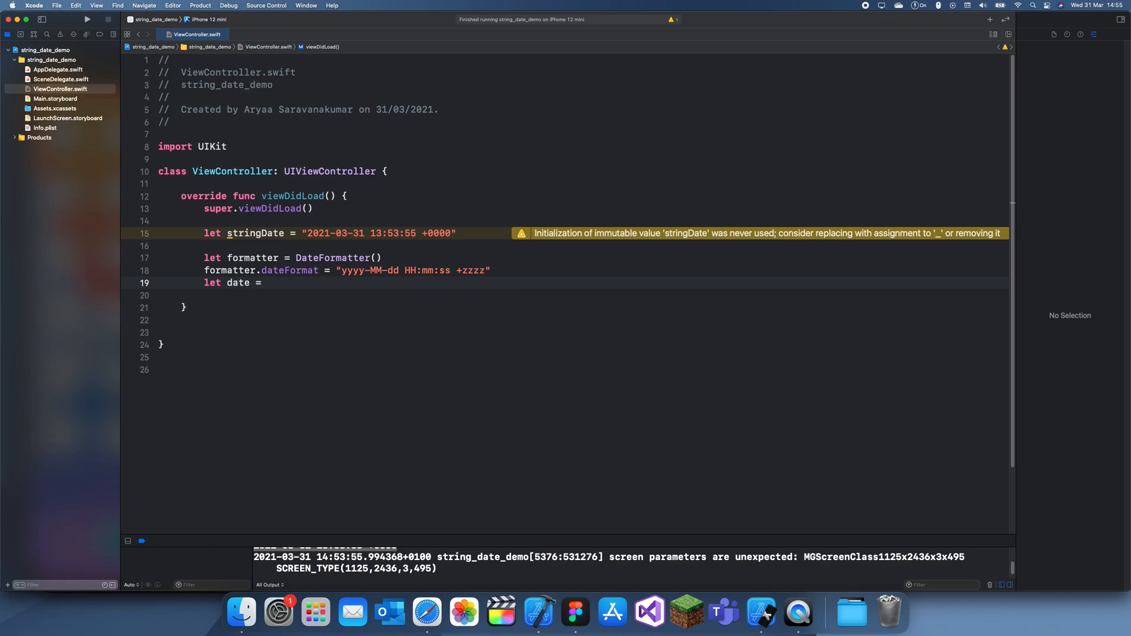
# - Add let date = formatter.date(from: stringDate) and print(date), then run; console shows nil
pyautogui.write('formatter.dateFormat')
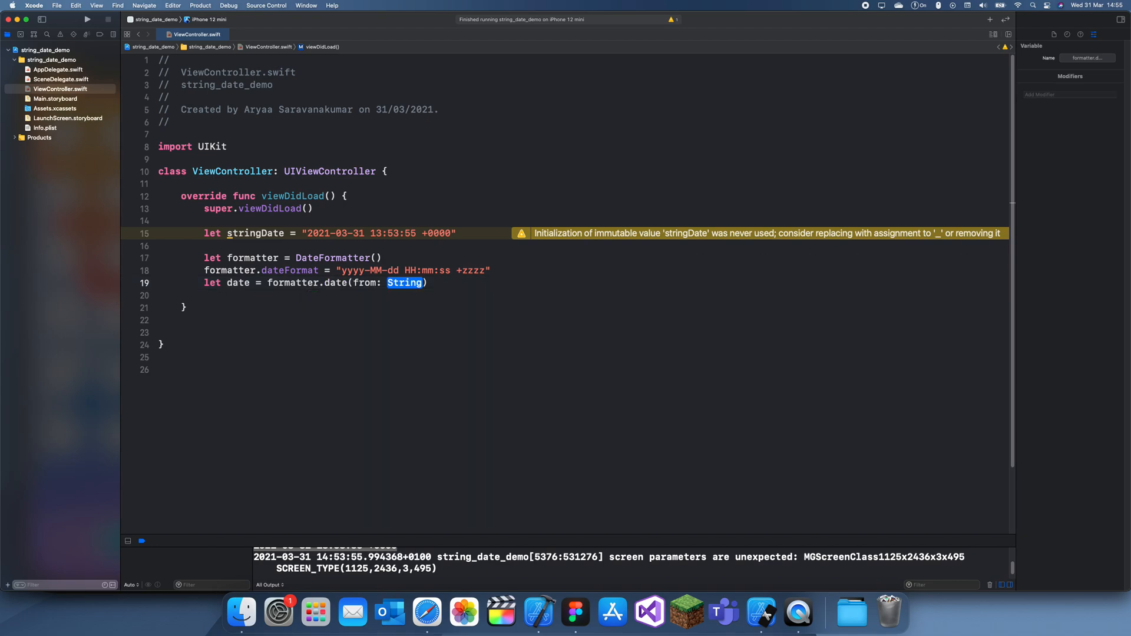
pyautogui.write('str')
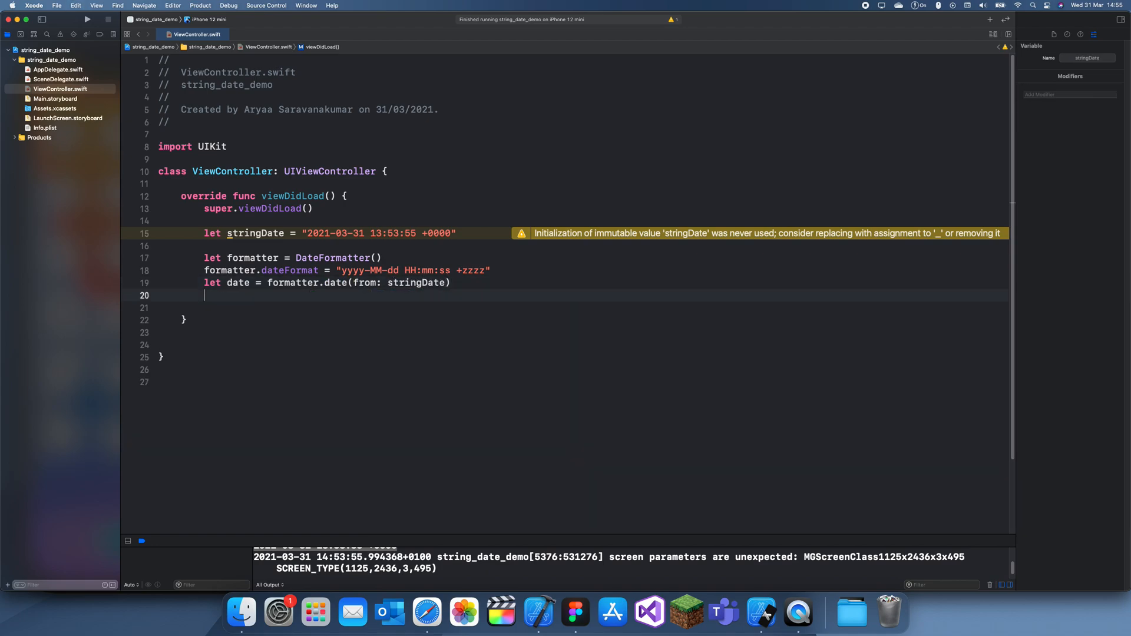
pyautogui.write('print(date')
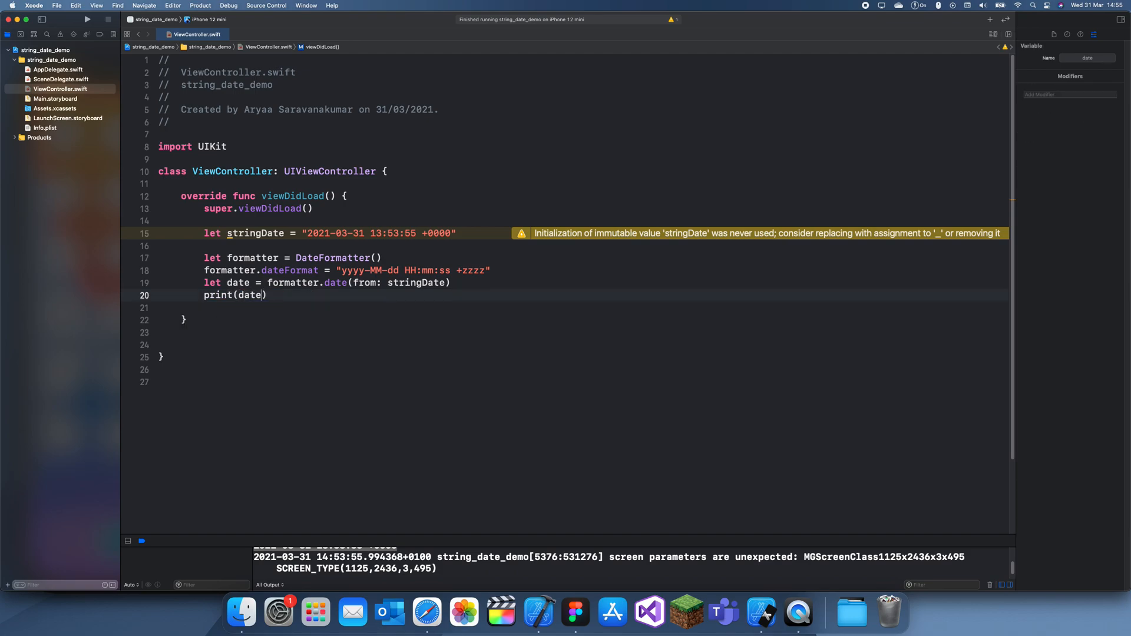
pyautogui.click(86, 19)
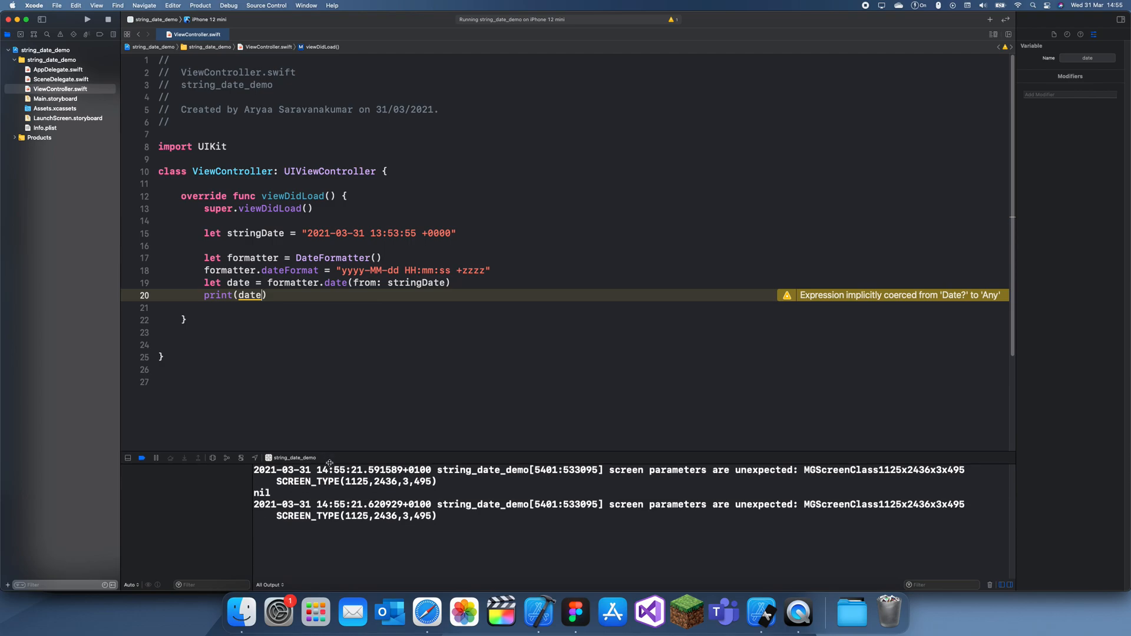
pyautogui.doubleClick(262, 492)
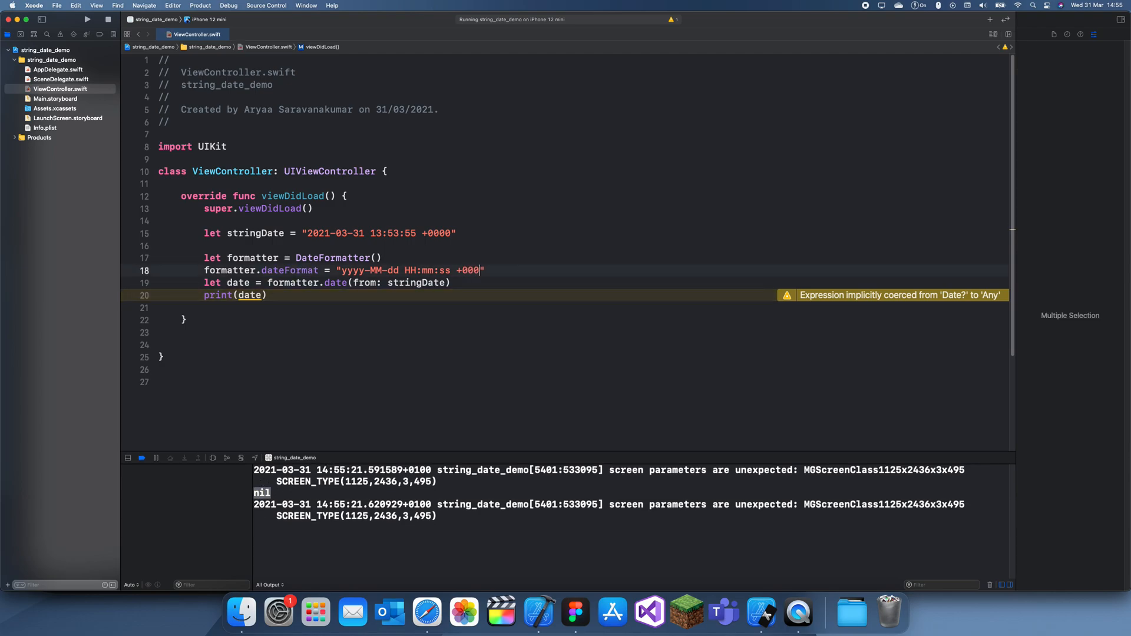
pyautogui.click(86, 19)
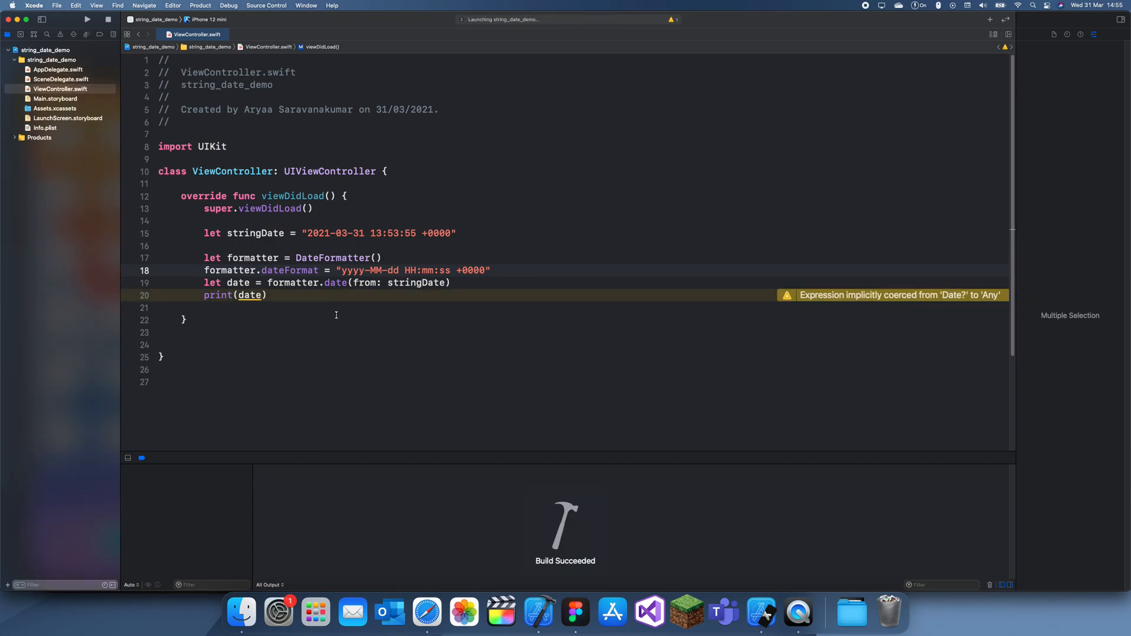
pyautogui.click(84, 19)
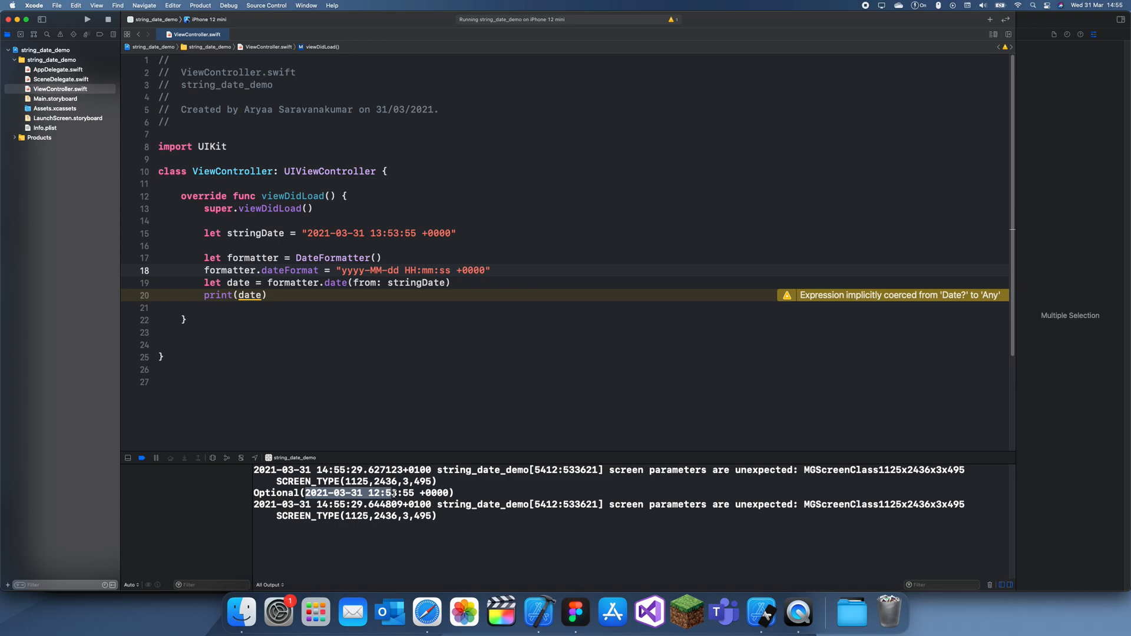
pyautogui.doubleClick(473, 270)
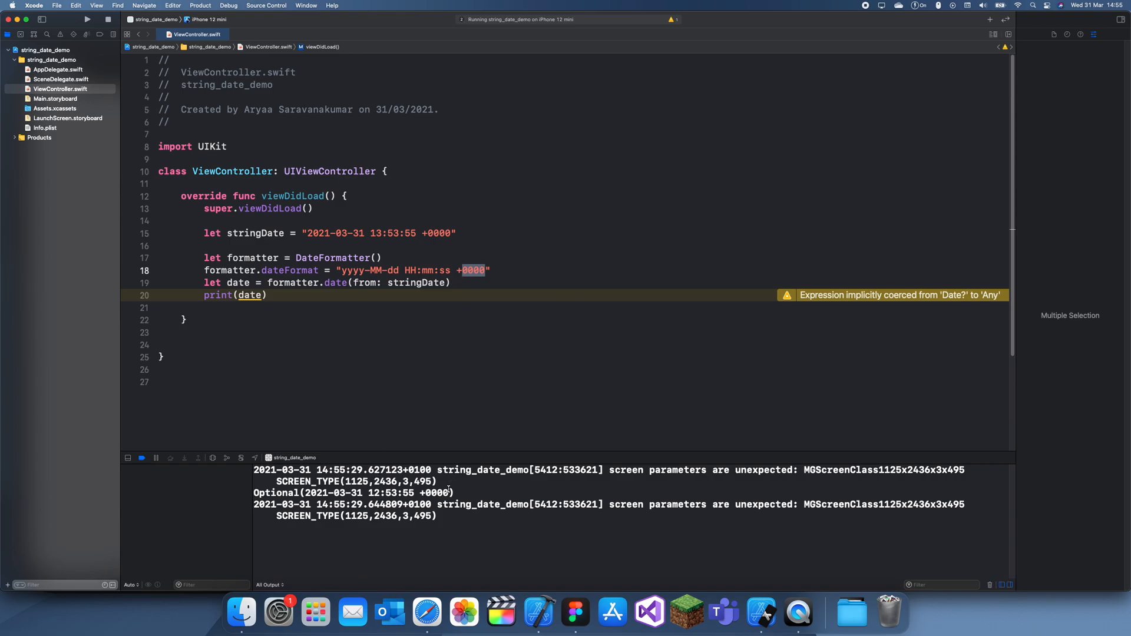
pyautogui.click(474, 270)
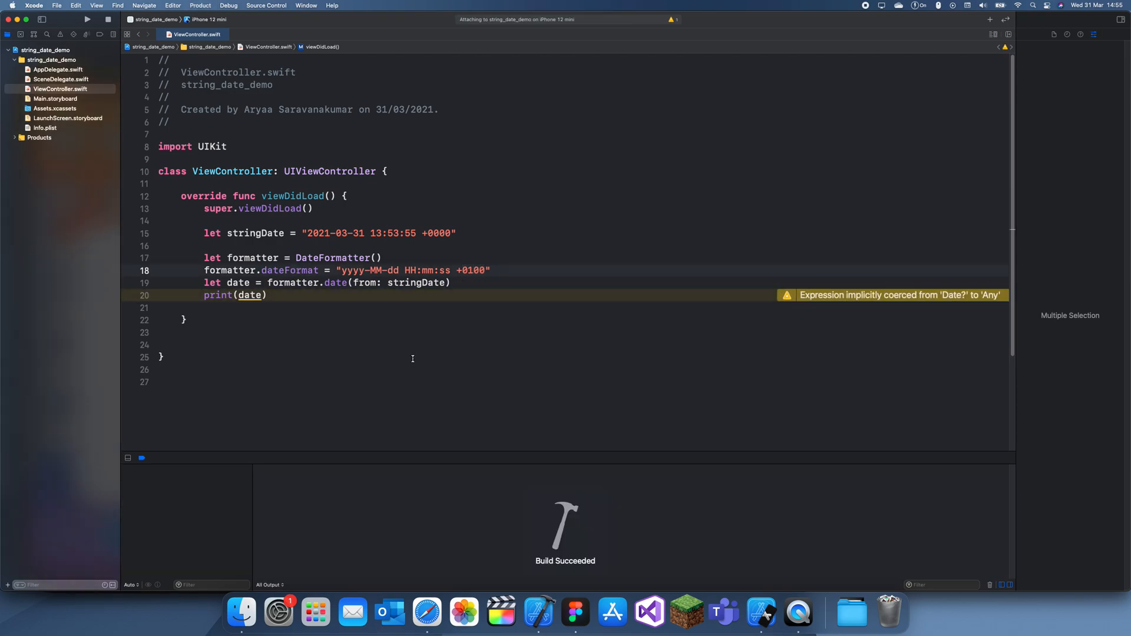
# - Run with the +0100 offset, which prints nil, and select the offset in the format
pyautogui.click(86, 20)
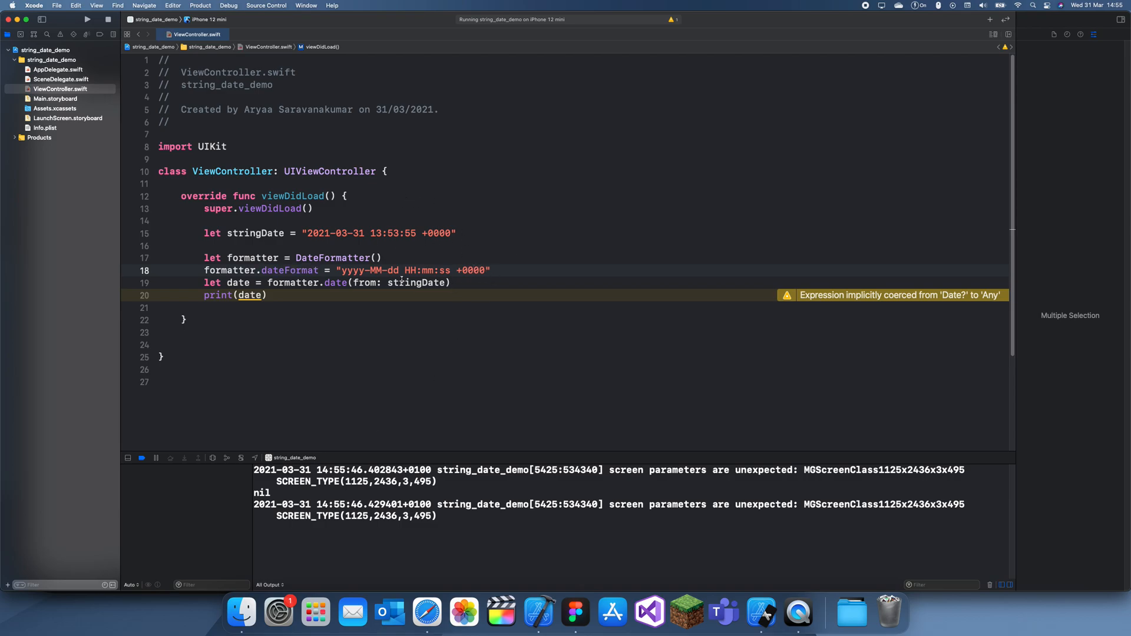
pyautogui.doubleClick(439, 233)
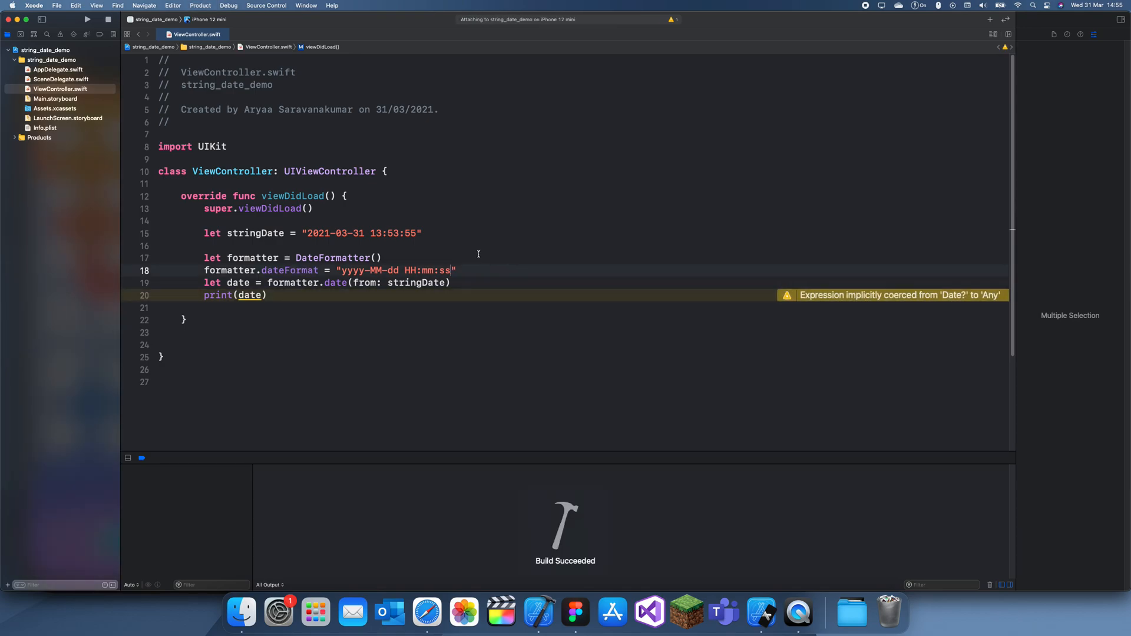
pyautogui.click(86, 20)
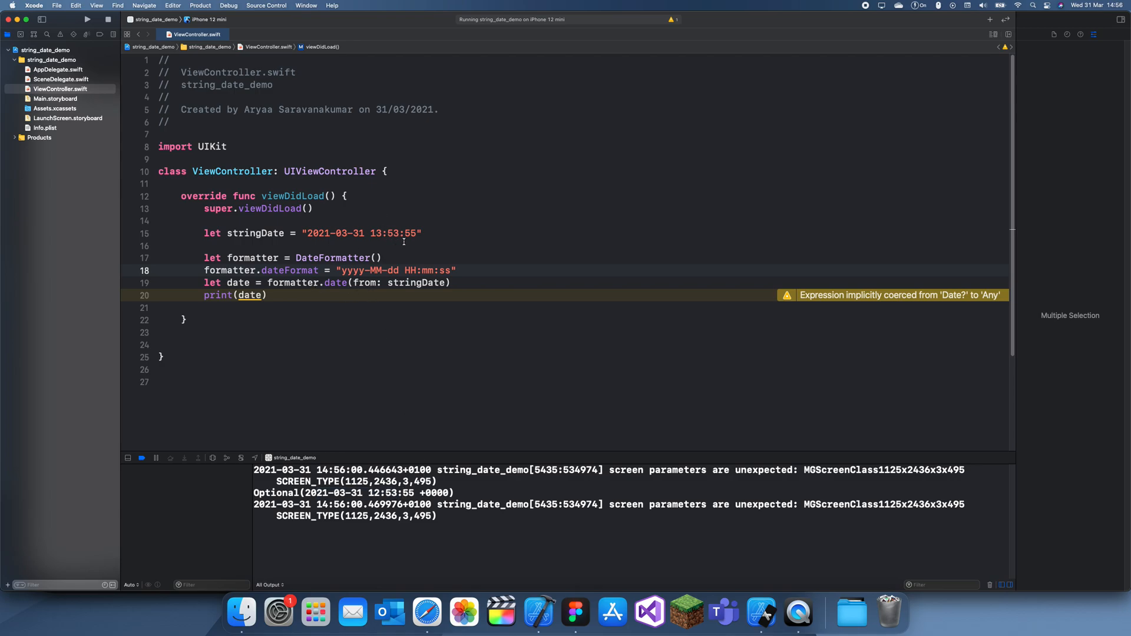
pyautogui.moveTo(414, 265)
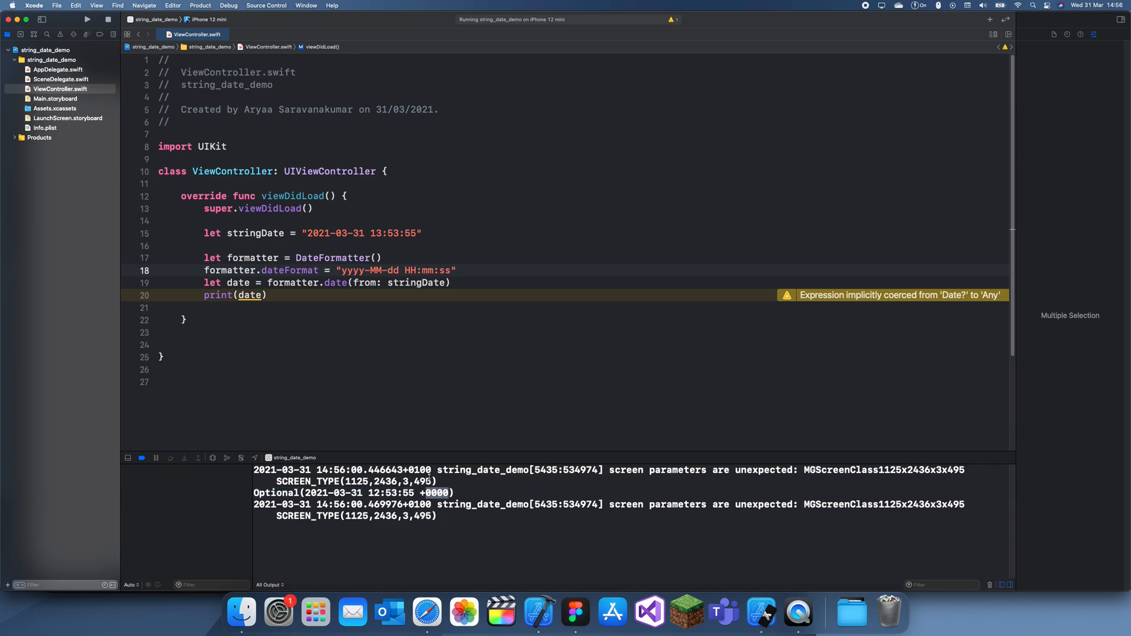
pyautogui.click(408, 233)
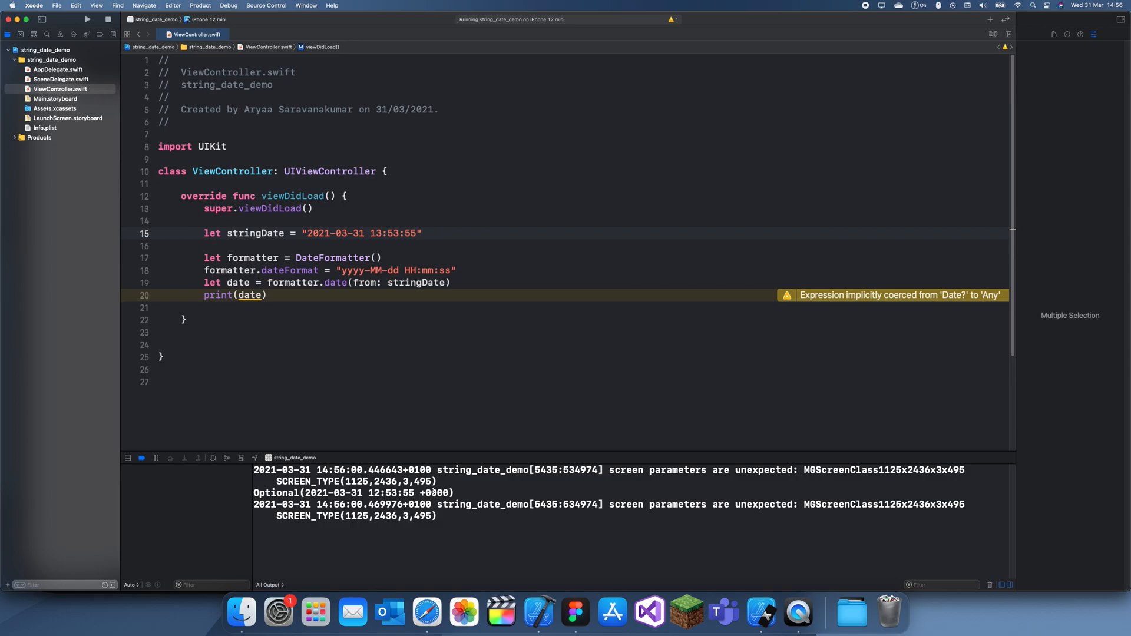
pyautogui.click(306, 289)
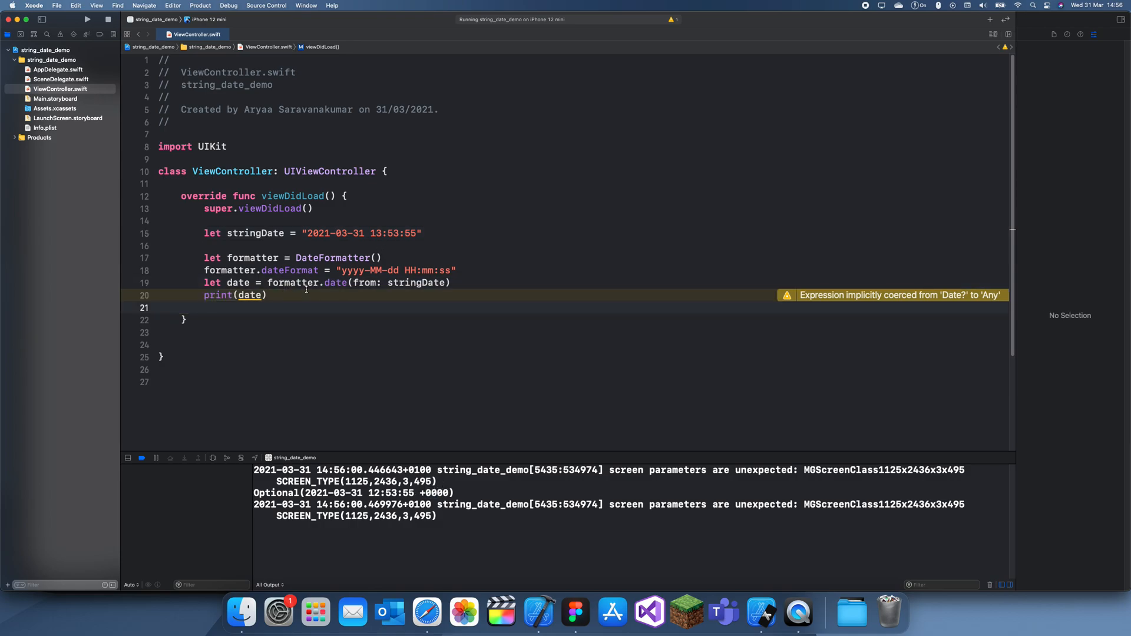